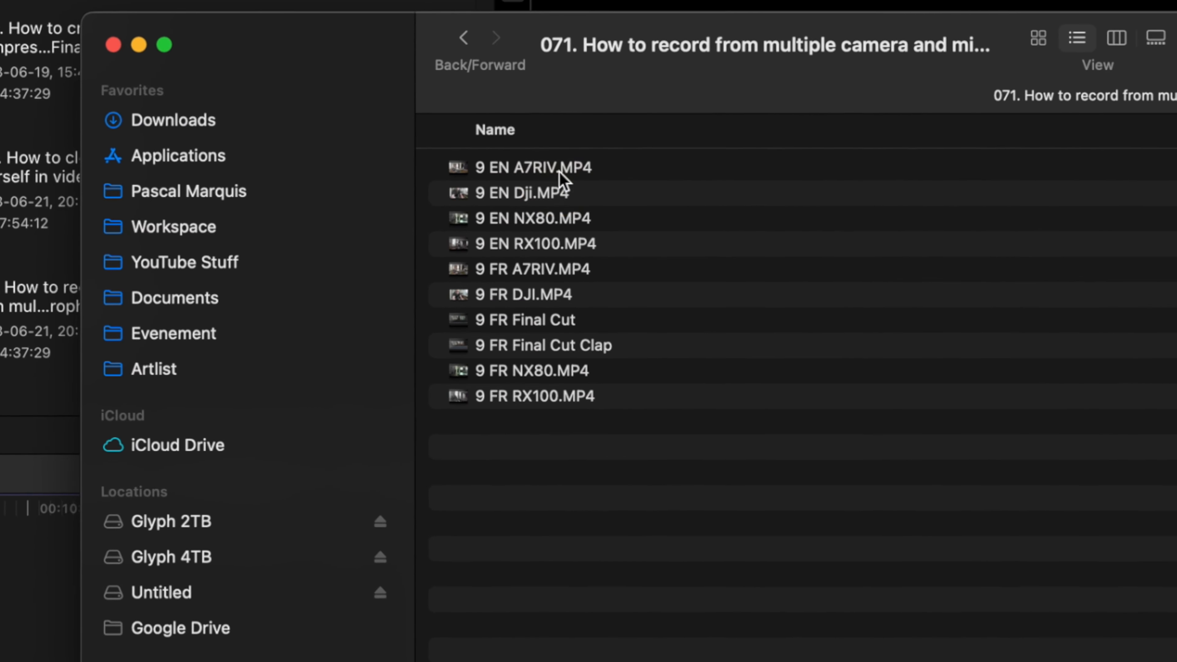
- Browse the 071 project folder's MP4 recordings in Finder before returning to Final Cut Pro
left_click(558, 169)
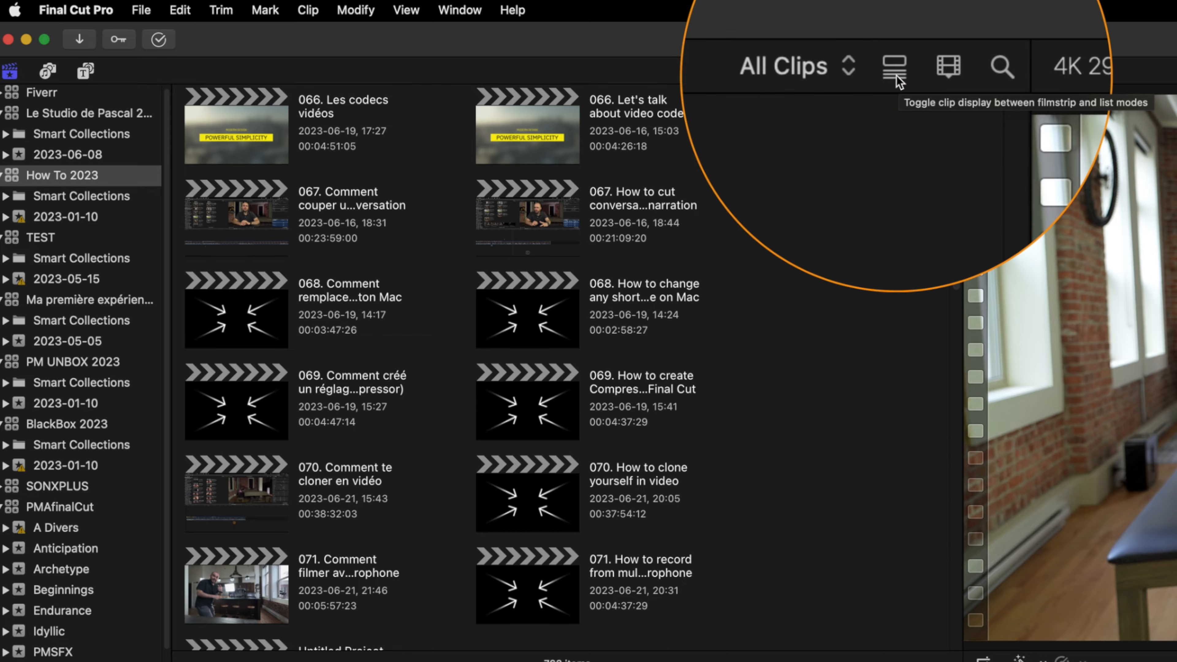
- In list view, select all four 9 EN camera clips and bring up their actions
left_click(892, 68)
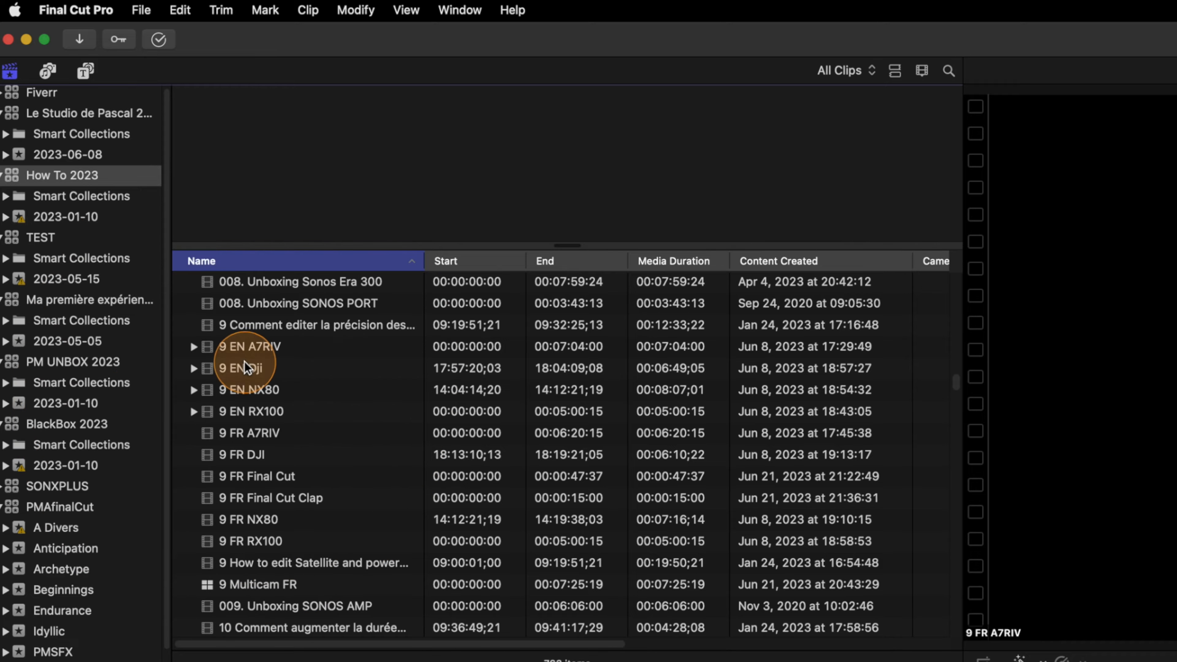
left_click(243, 347)
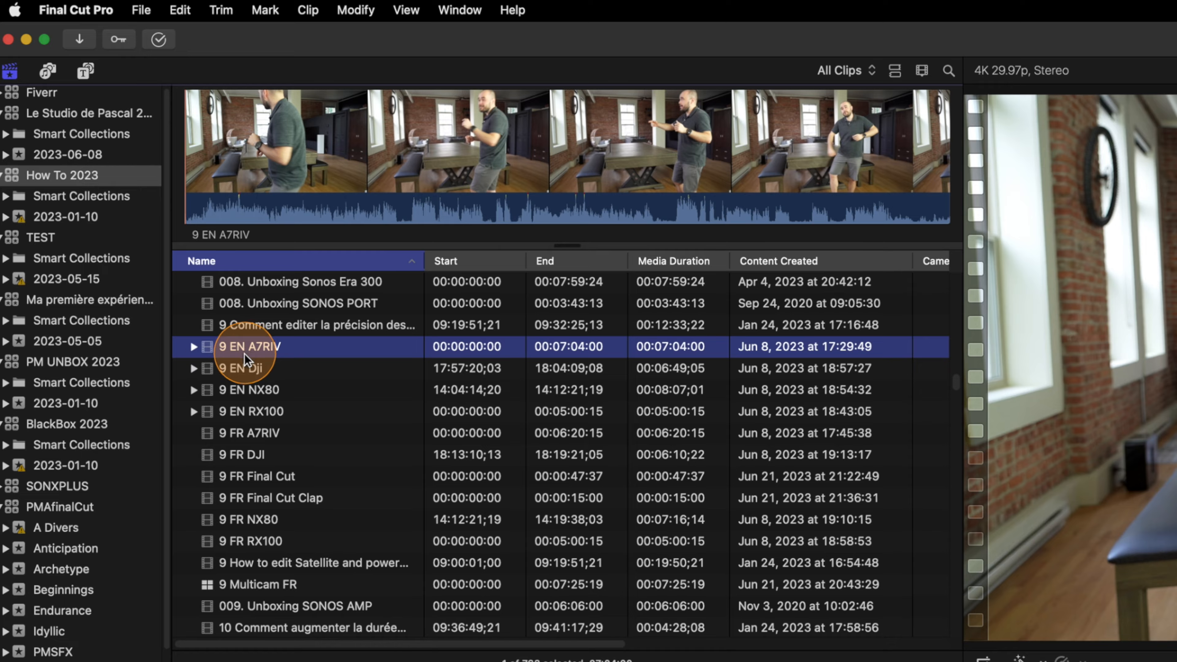
mouse_move(257, 419)
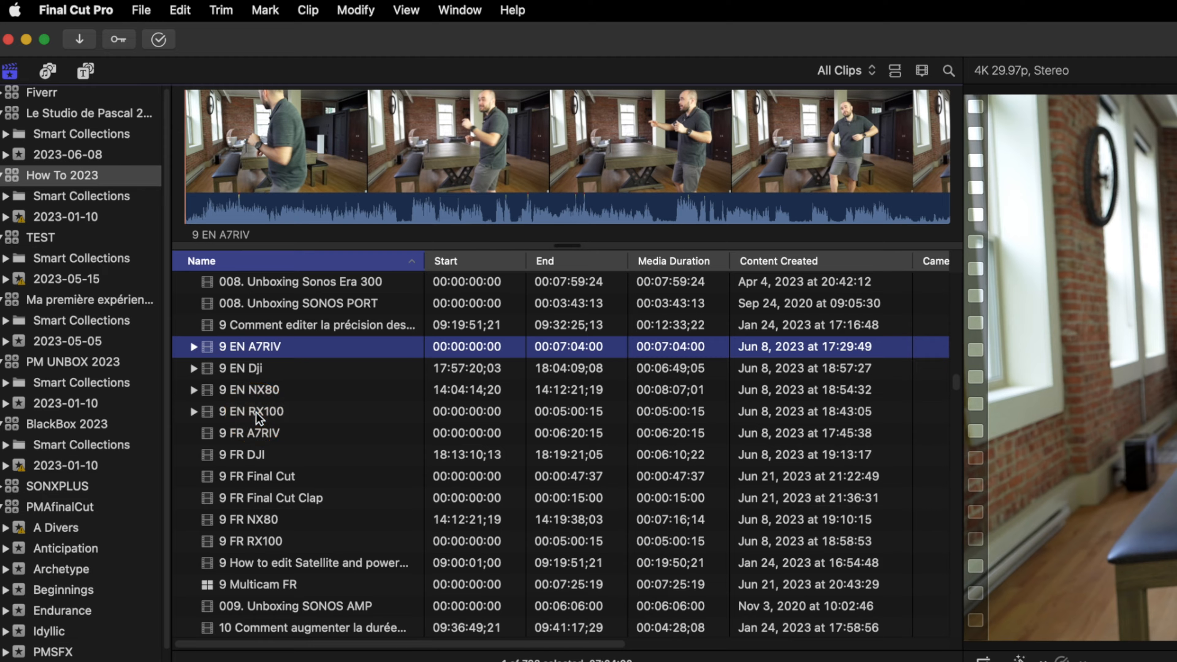
left_click(251, 411)
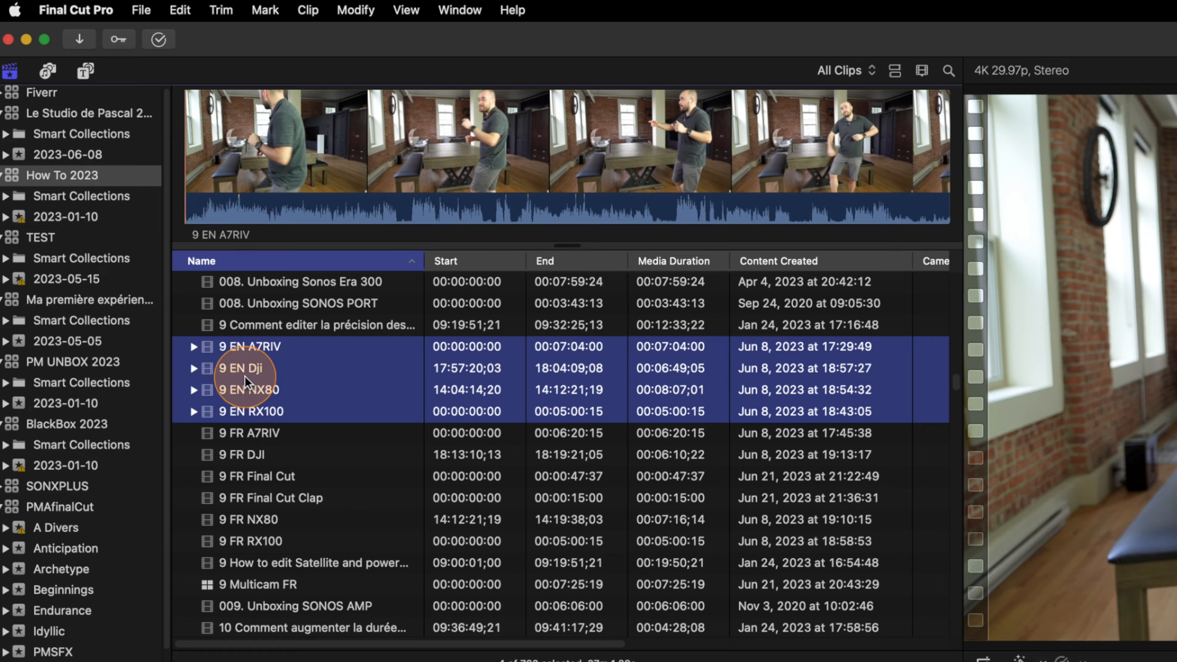
right_click(248, 385)
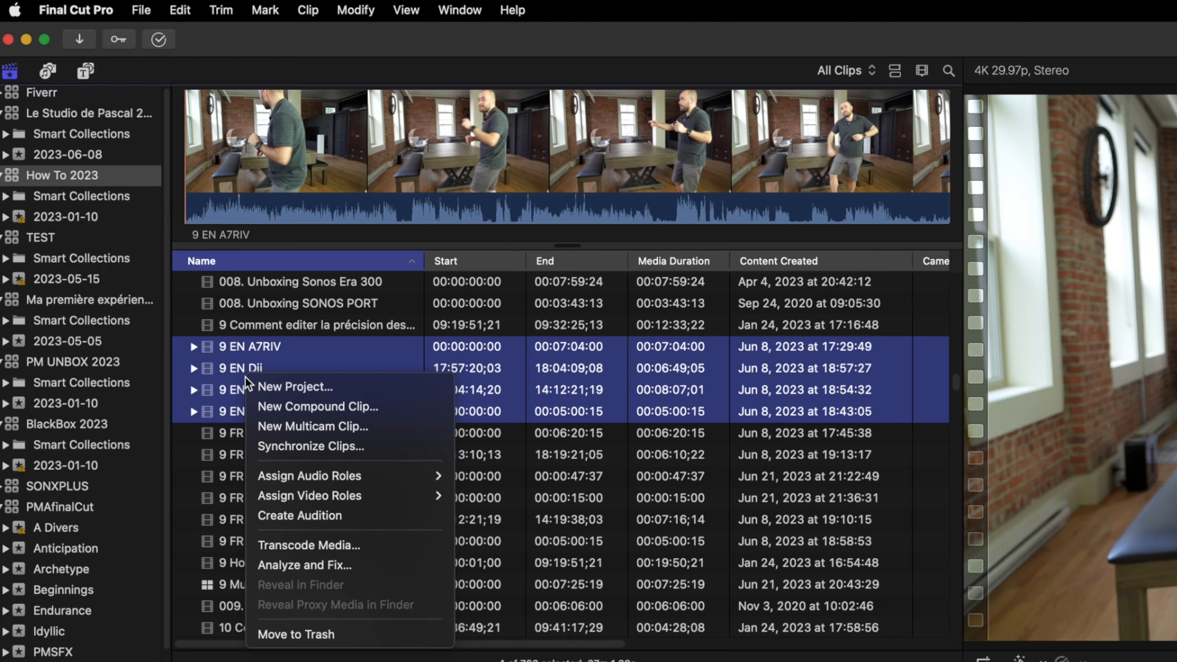
mouse_move(287, 422)
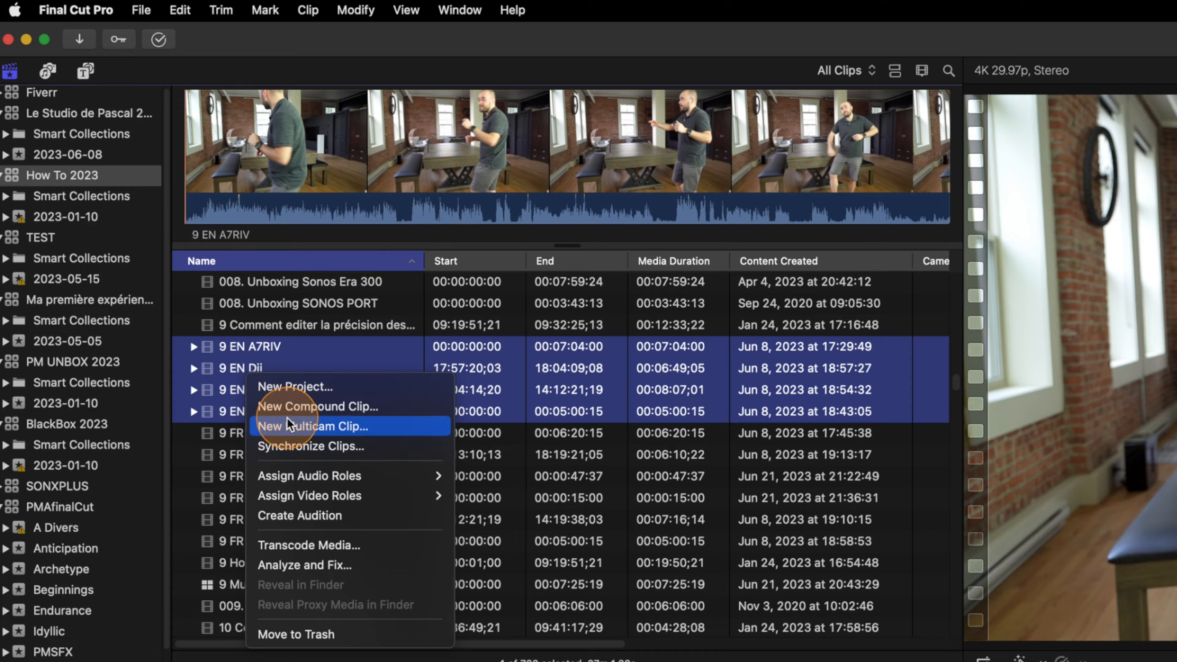
mouse_move(324, 430)
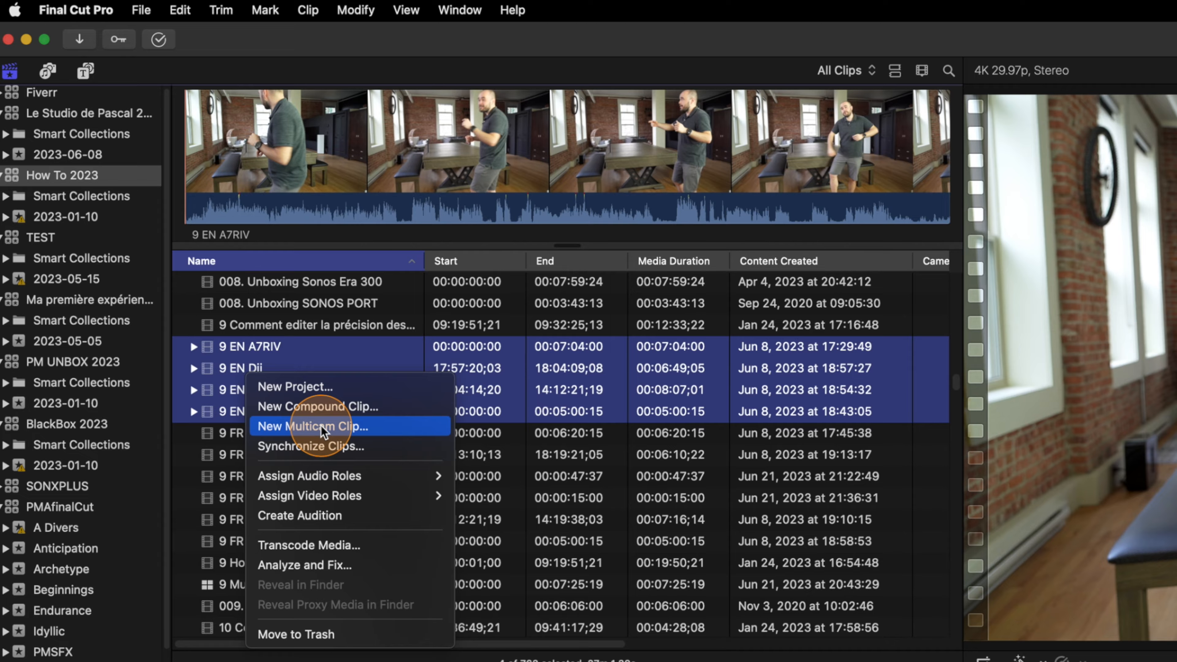
- Create a new multicam clip from the selection named '9 Multicam EN'
left_click(313, 426)
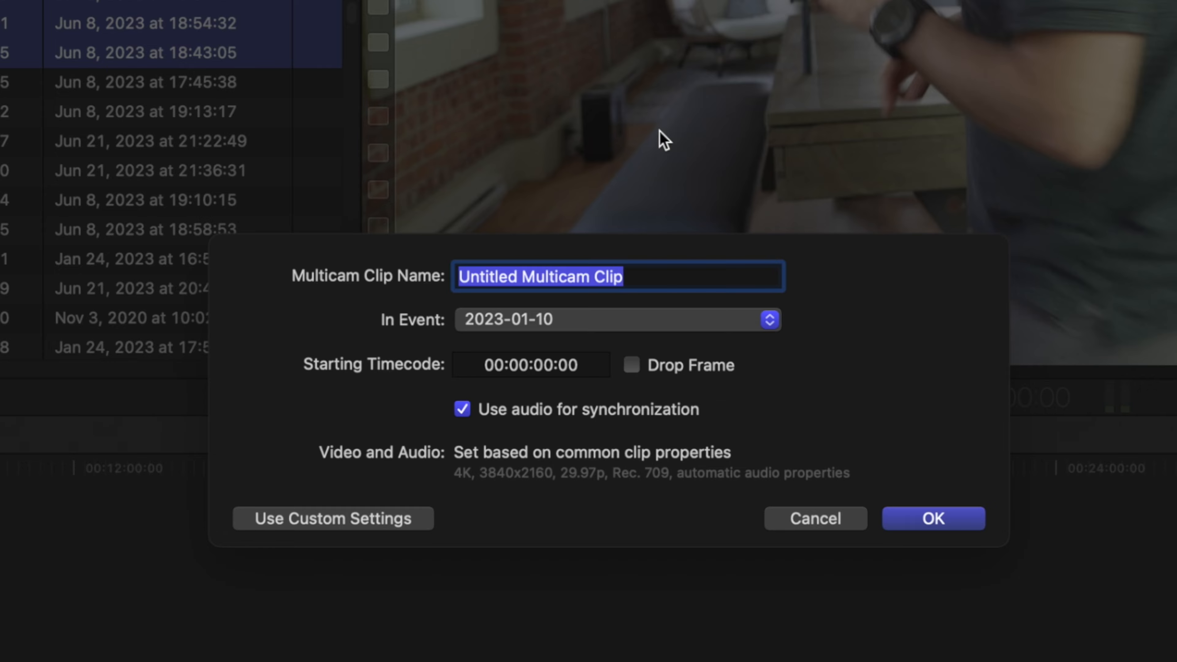
type("9 Mult")
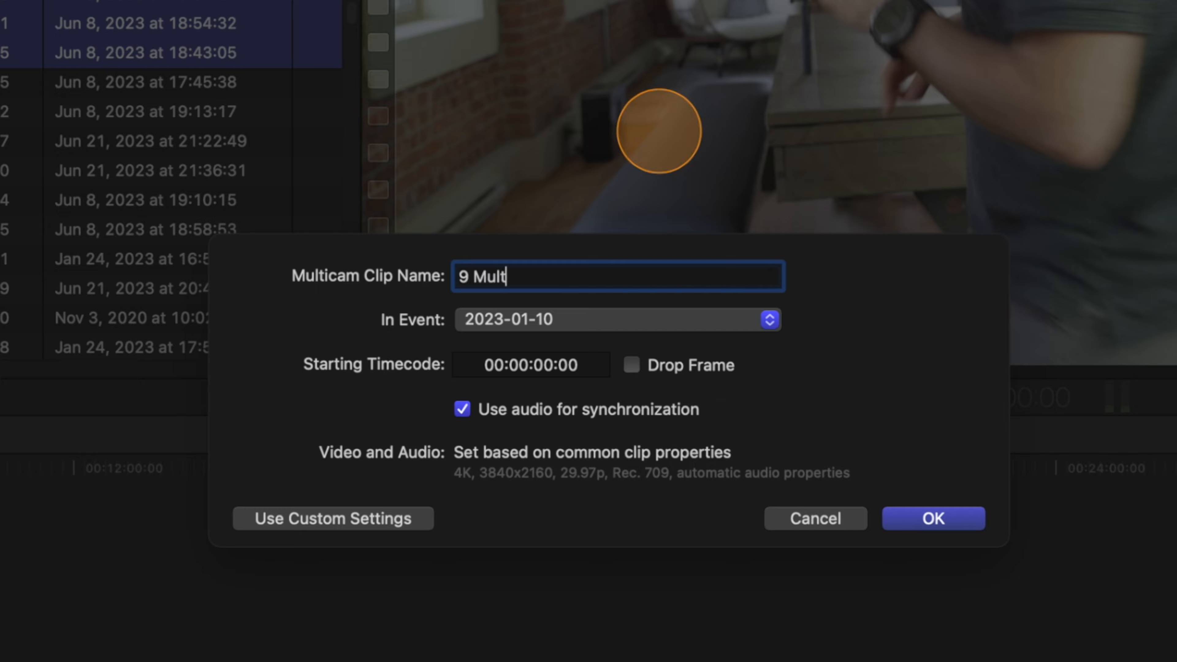
type("icam EN")
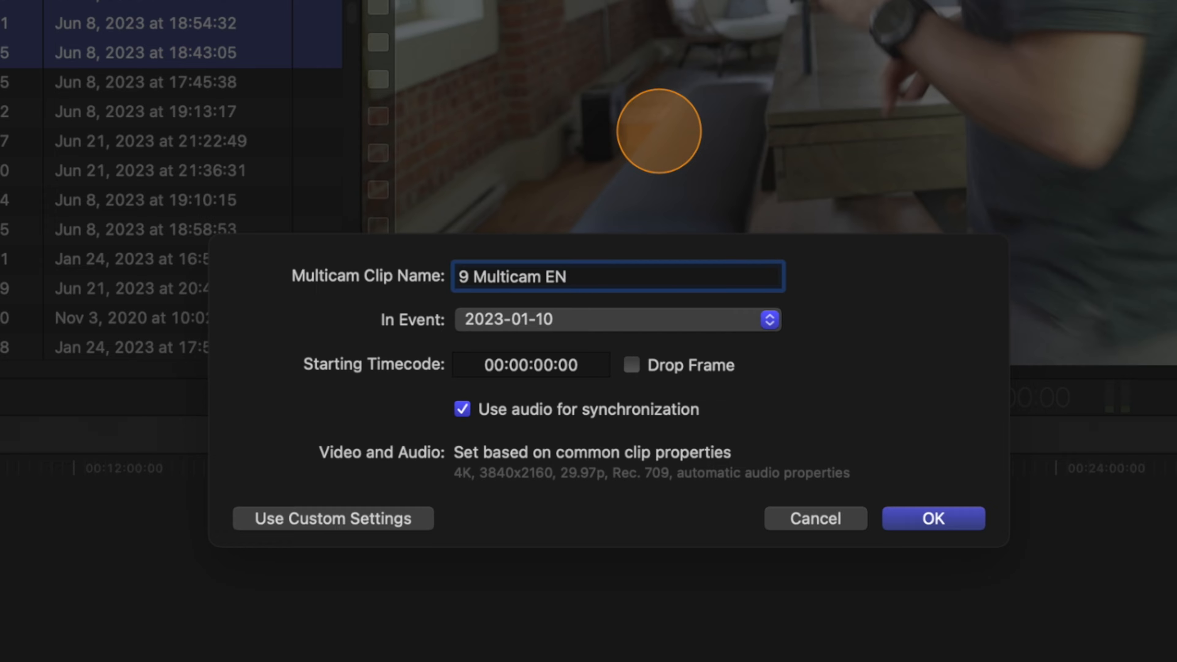
left_click(934, 518)
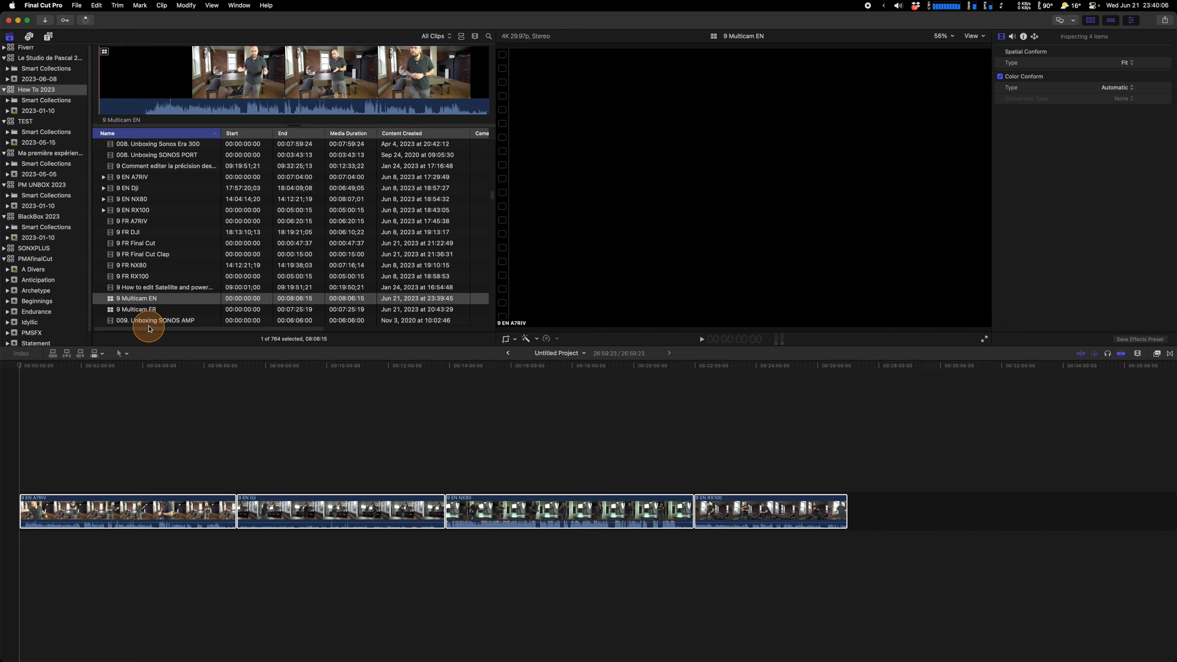
mouse_move(131, 300)
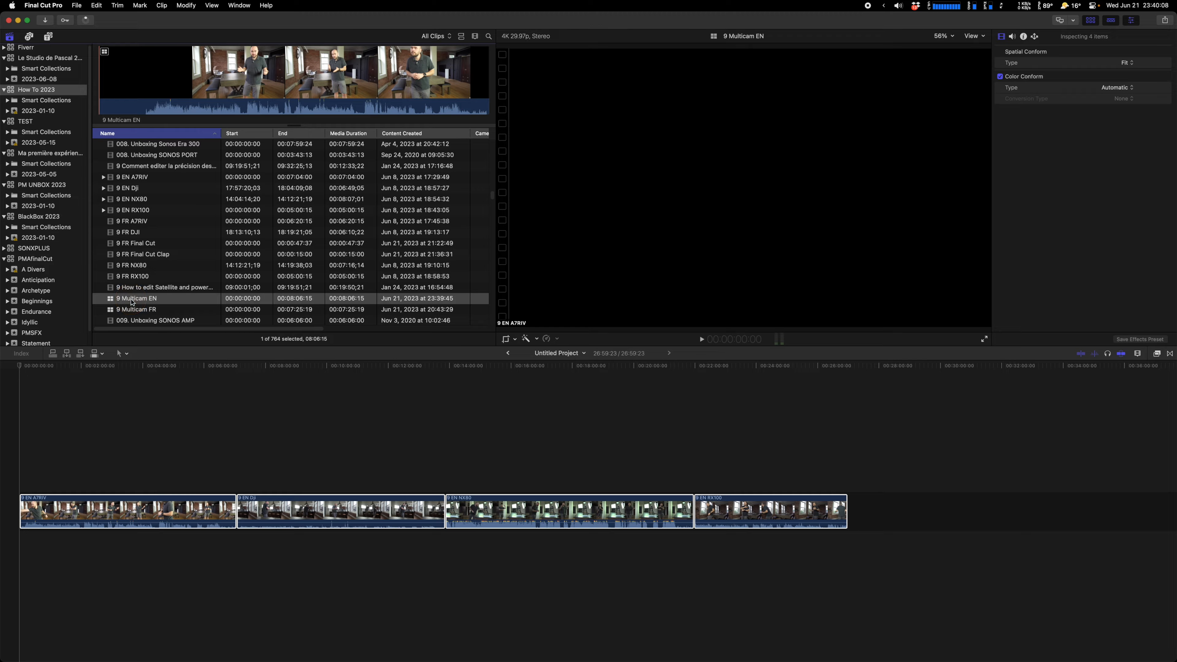
- Delete the four separate EN camera clips from the project timeline
left_click(148, 510)
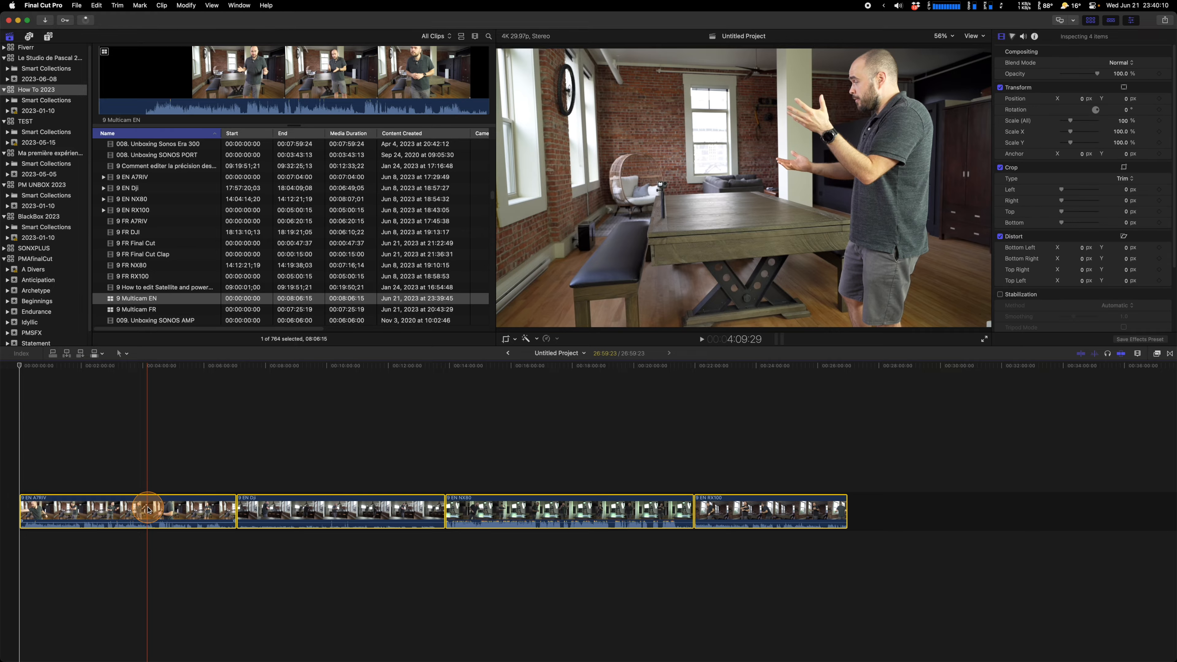
key("backspace")
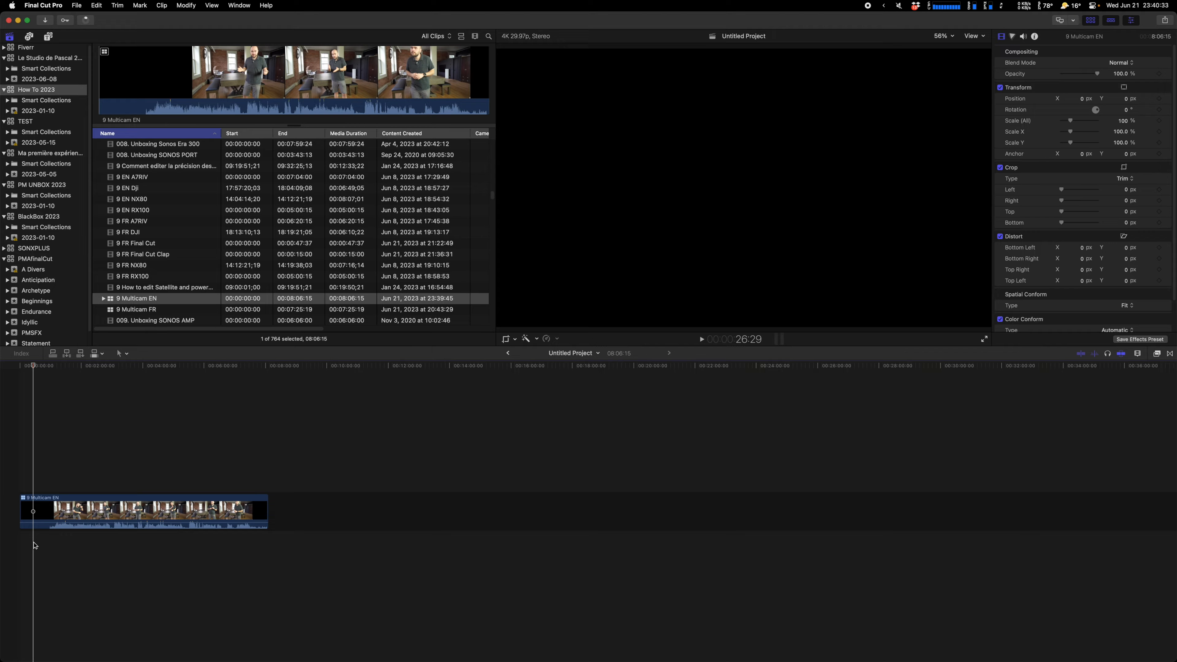
- Show the Angles viewer beside the main viewer set to display 4 angles
left_click(63, 542)
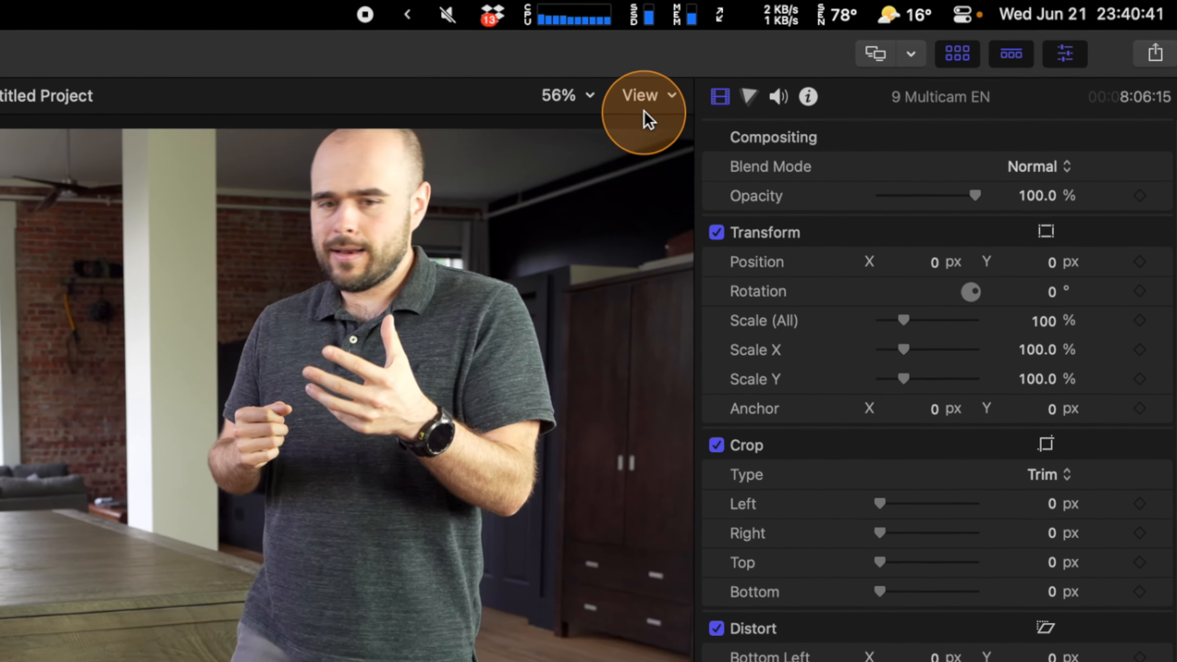
left_click(641, 95)
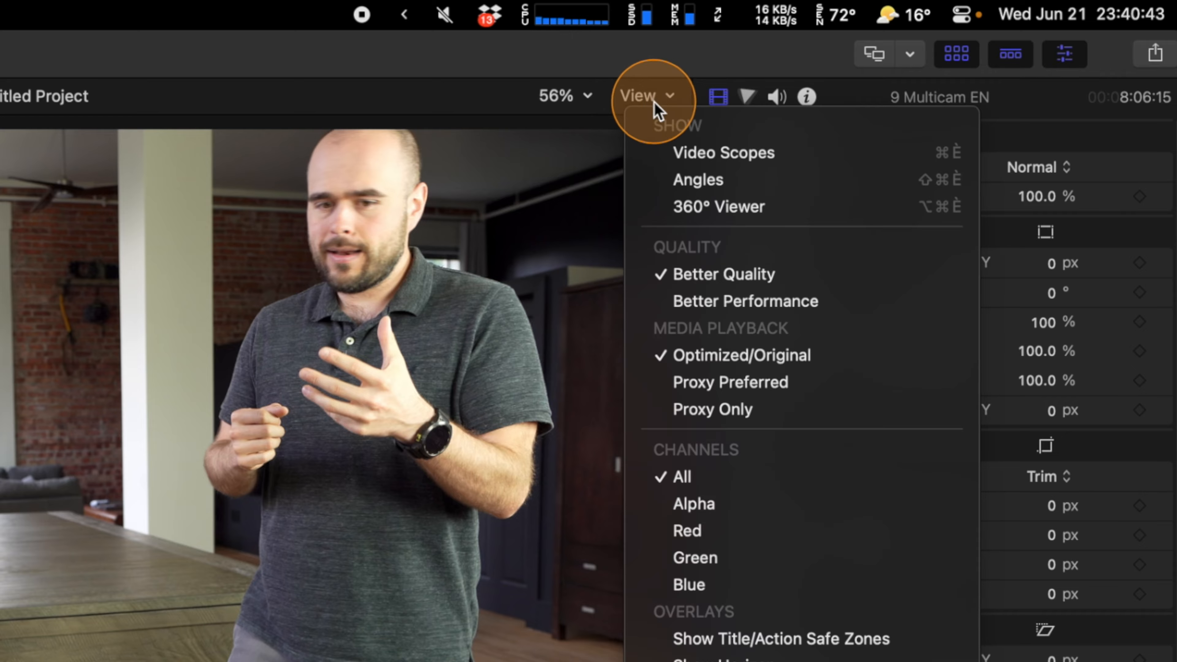
mouse_move(716, 179)
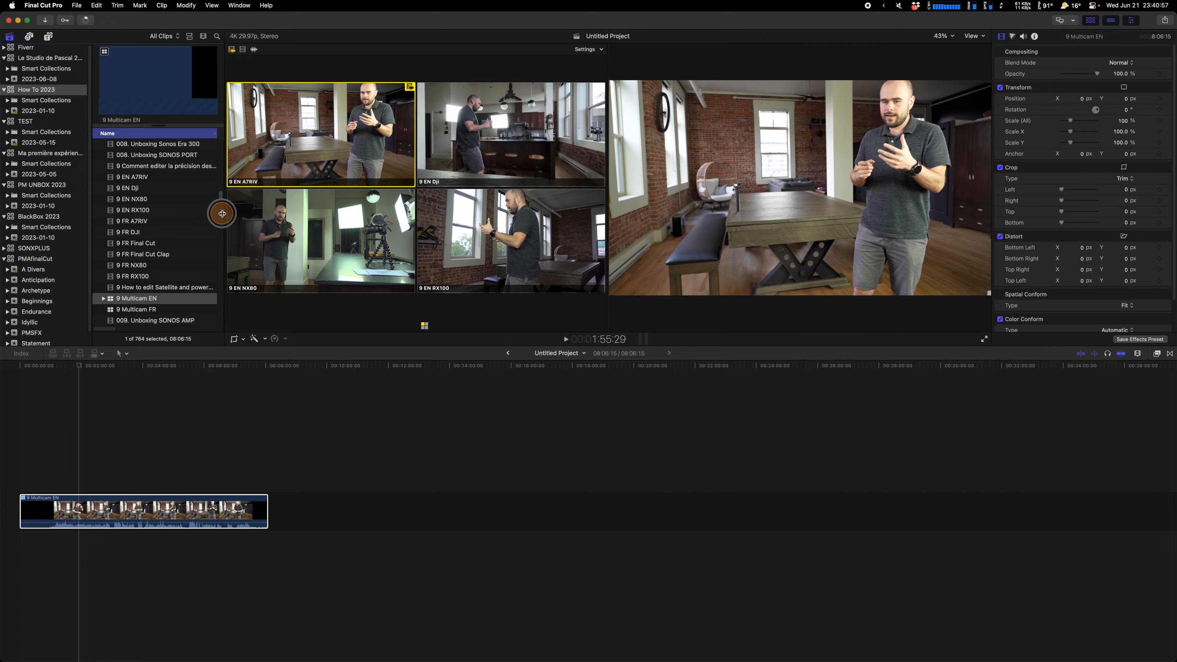
left_click(601, 49)
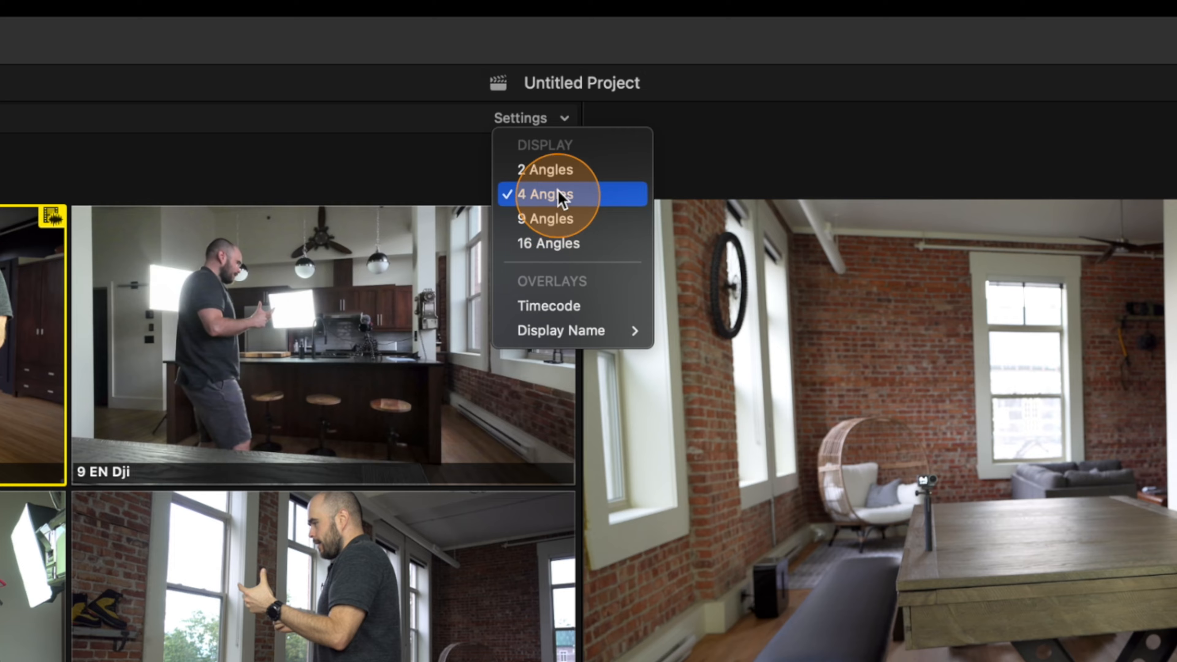
left_click(545, 196)
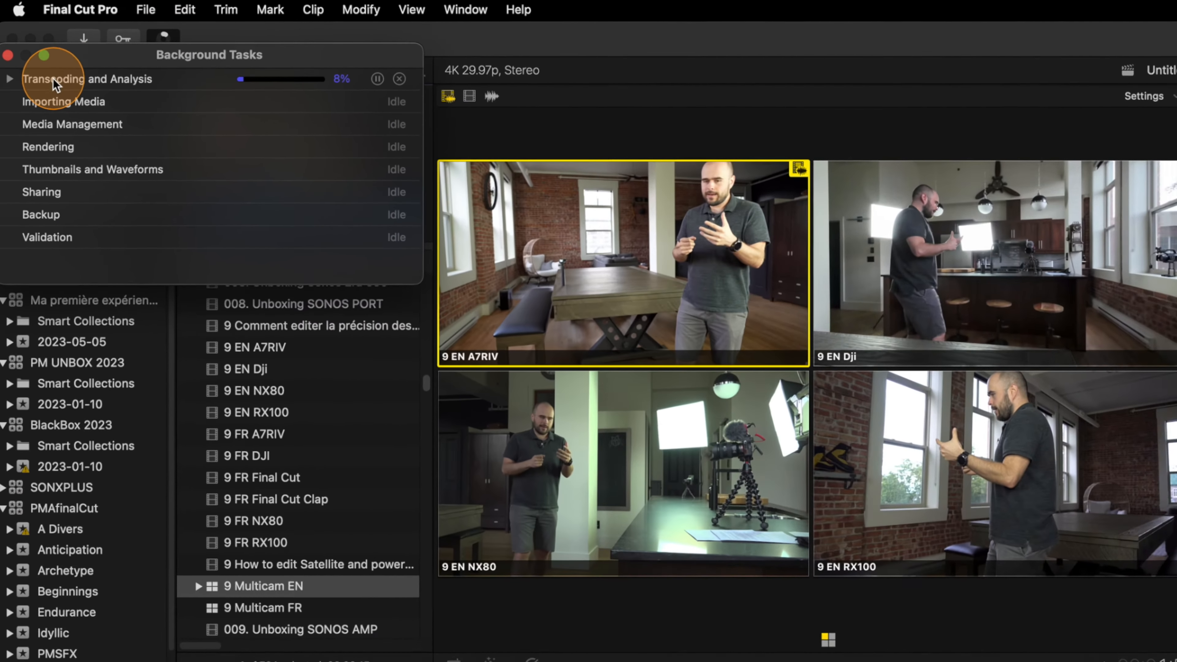
- Review per-clip transcoding progress in Background Tasks, then start playing the multicam clip
left_click(9, 79)
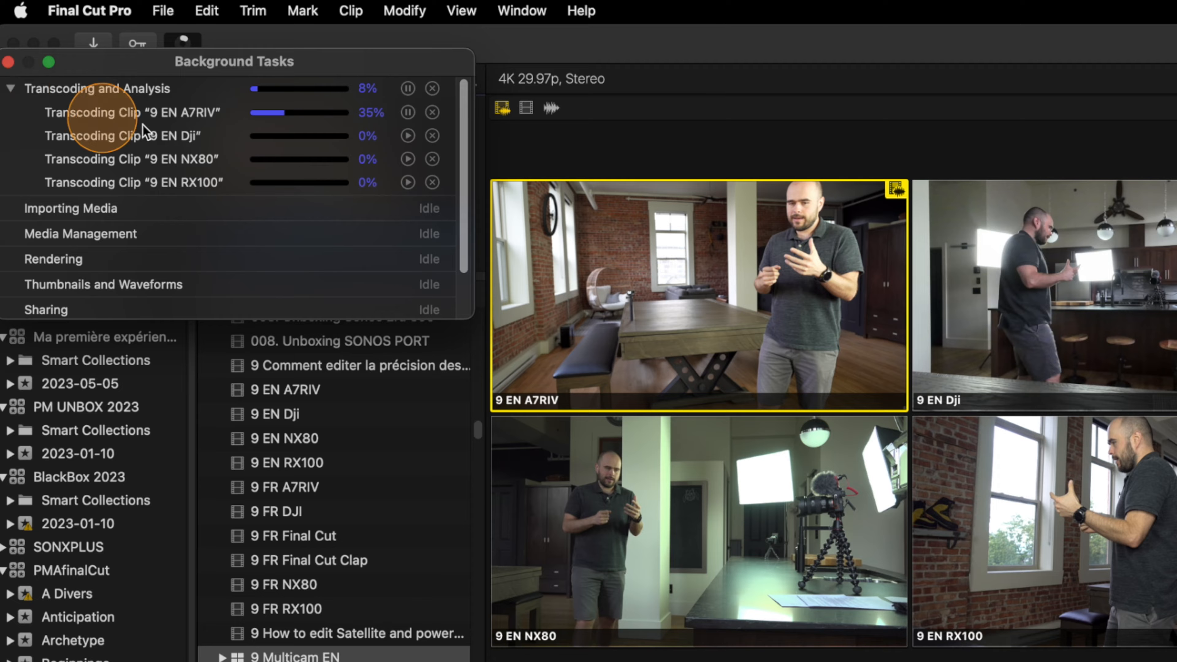
mouse_move(805, 218)
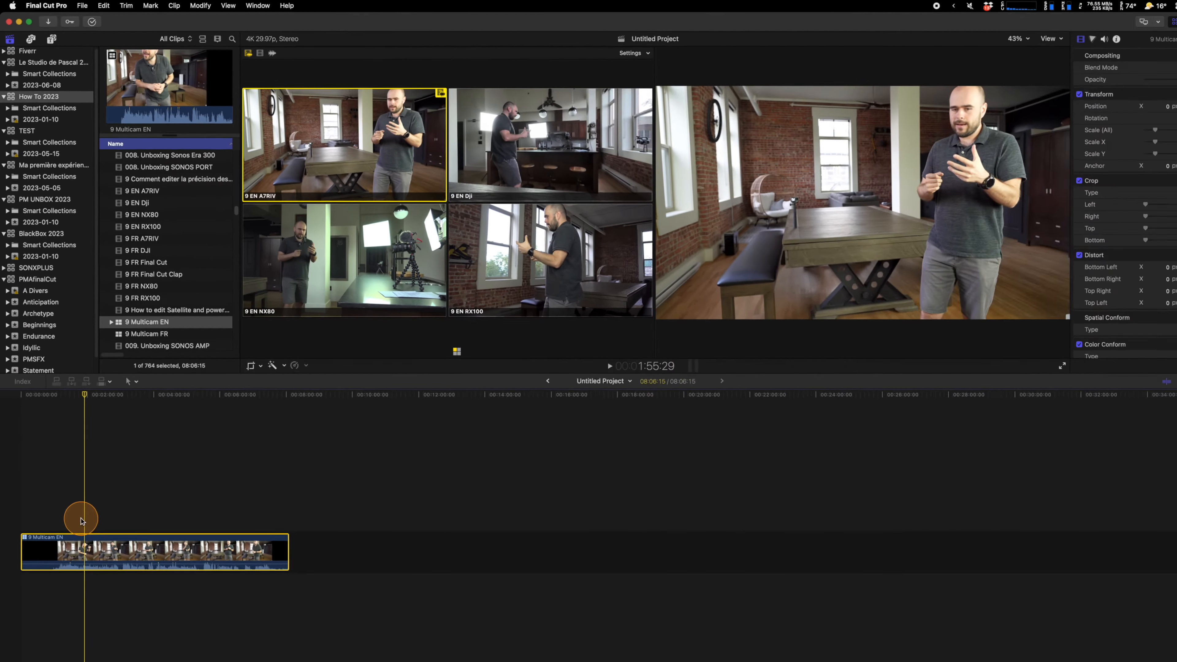
key("space")
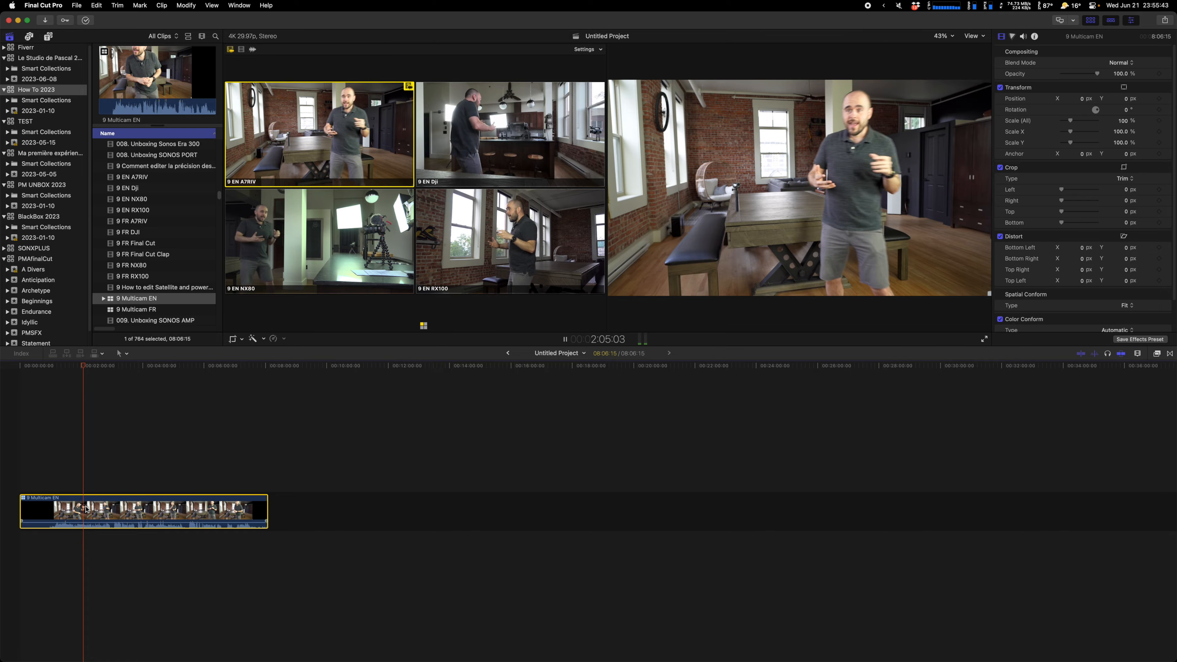
- During playback, cut the multicam clip to the 9 EN Dji angle and then another angle
key("space")
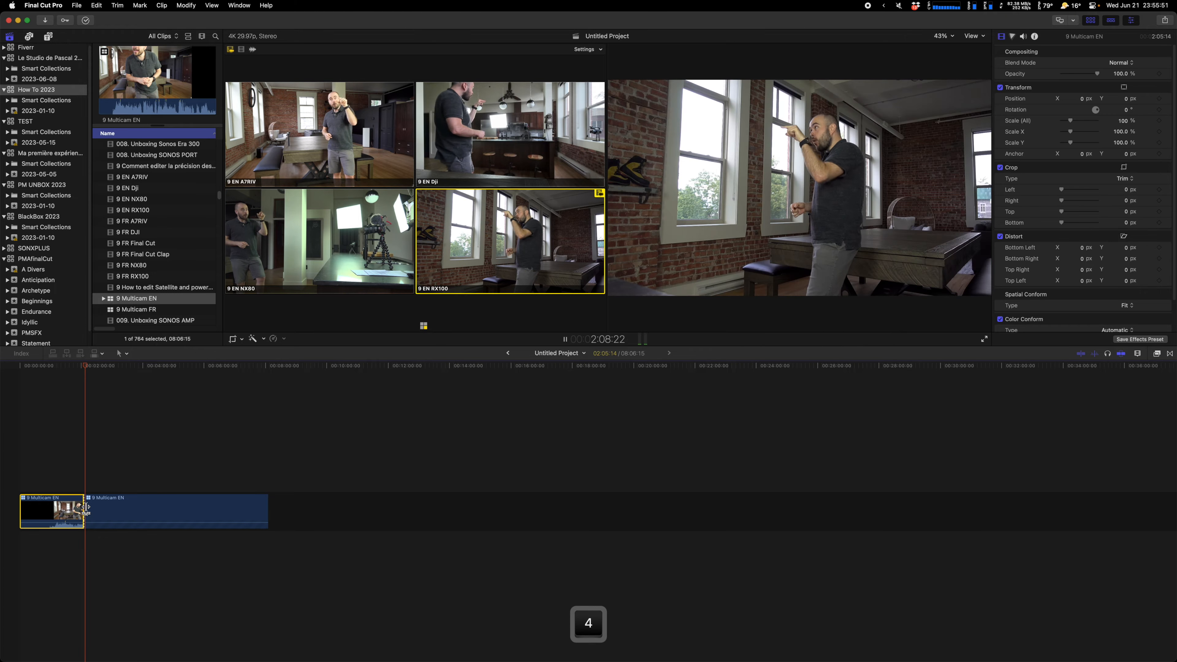
left_click(506, 130)
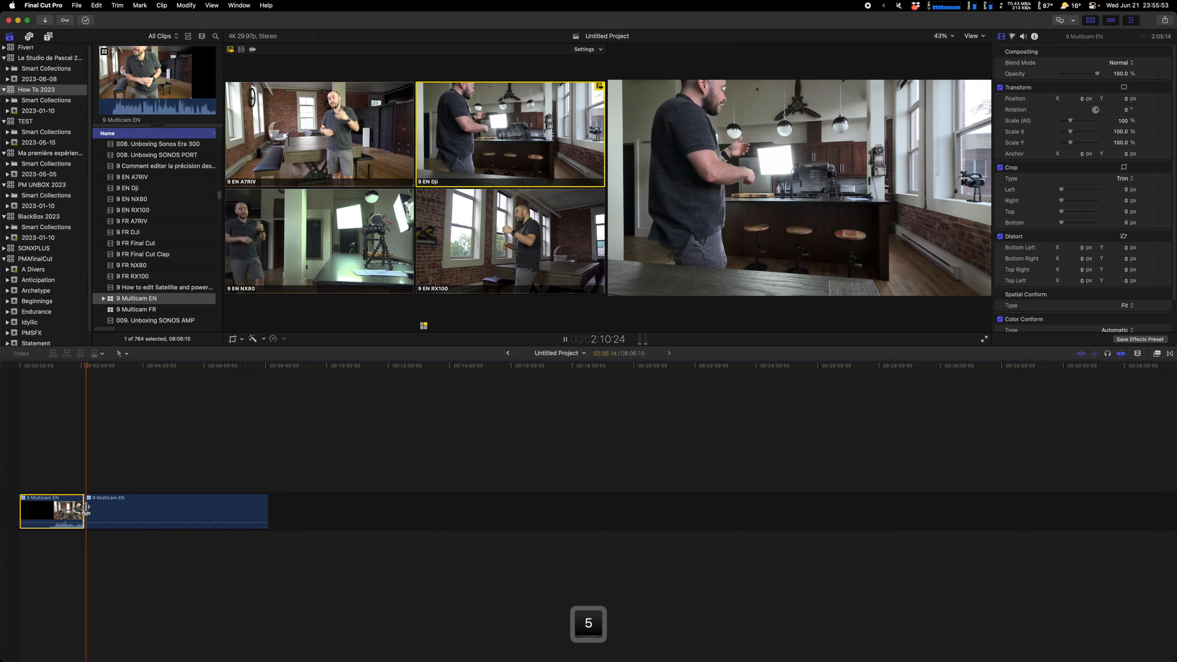
key("space")
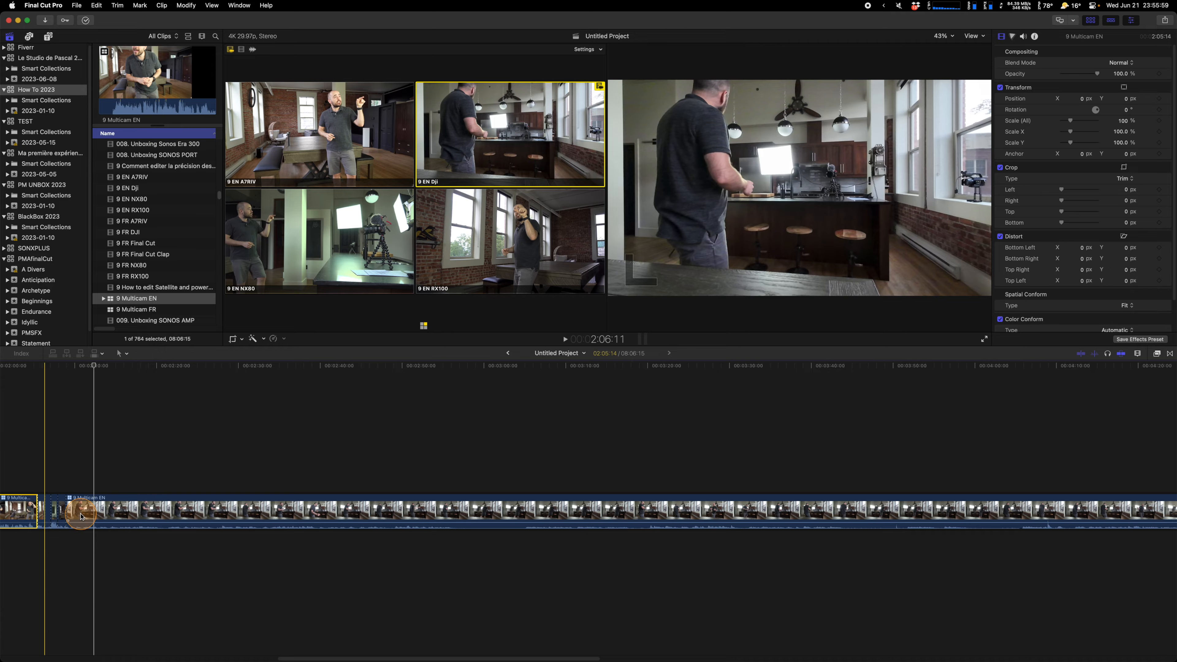
- Resume playback and add further angle switches, ending on the 9 EN NX80 angle
key("space")
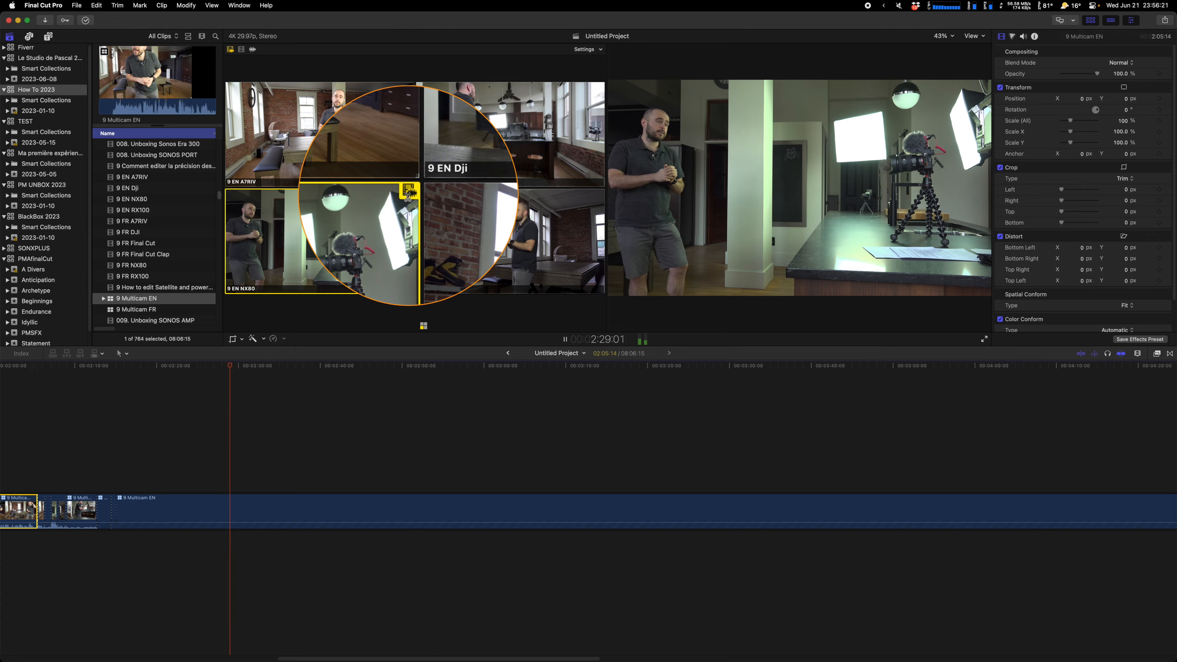
key("space")
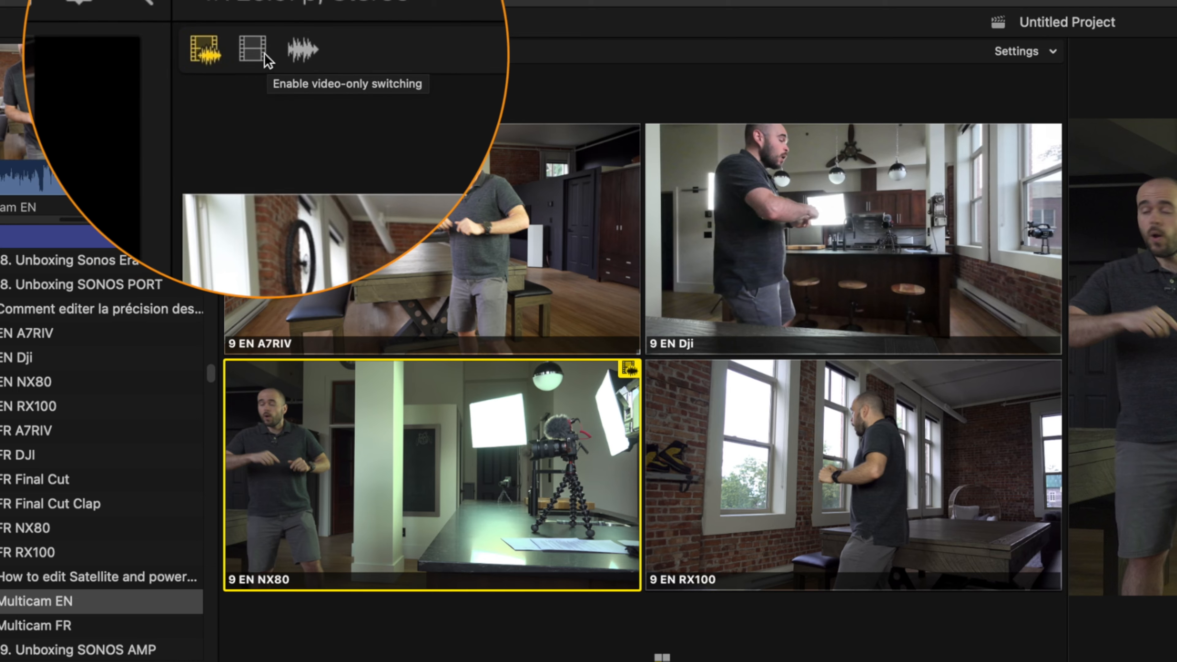
- Set angle switching to video-only, then to audio-only, in the Angle Viewer
left_click(251, 49)
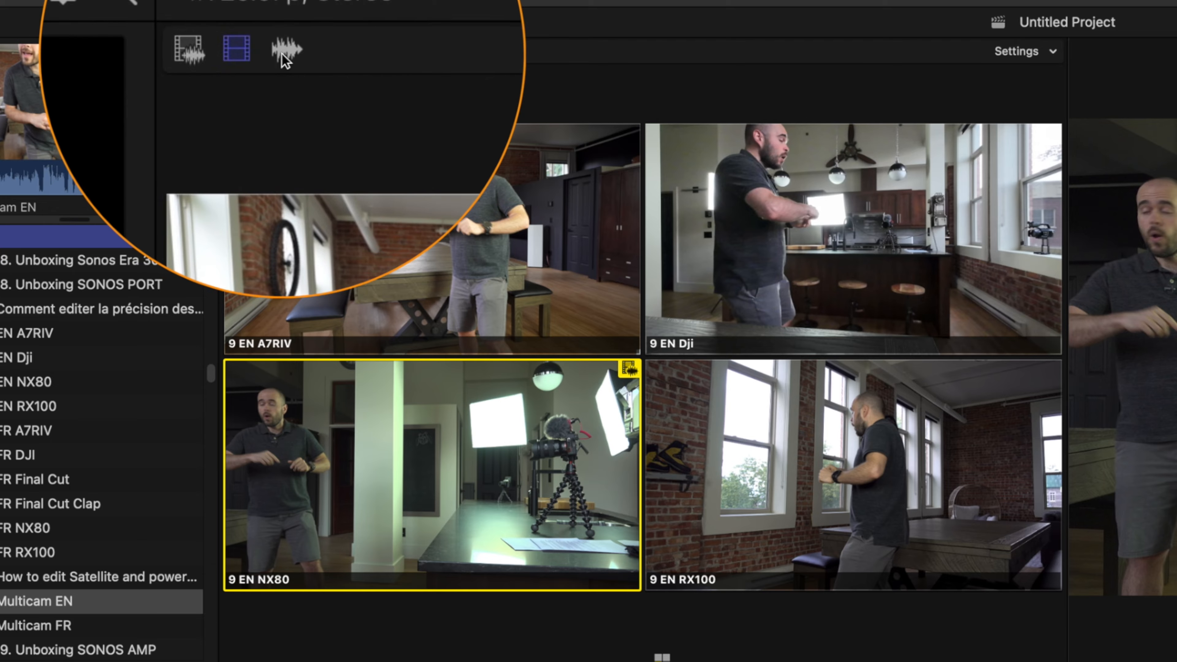
left_click(286, 49)
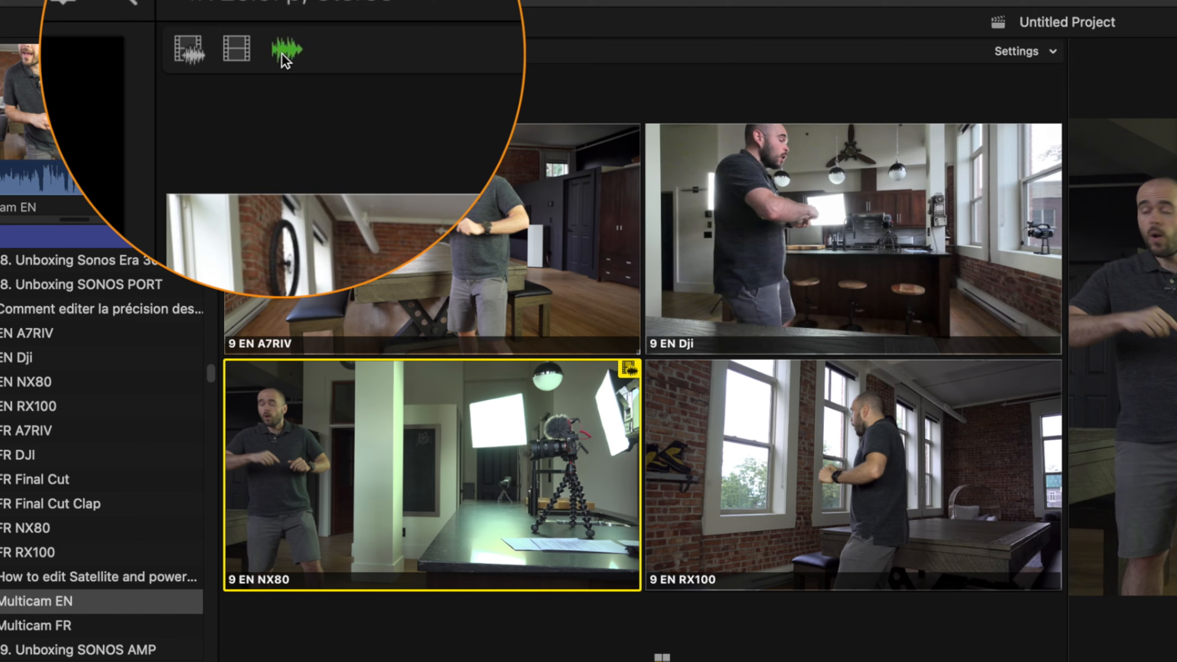
mouse_move(276, 65)
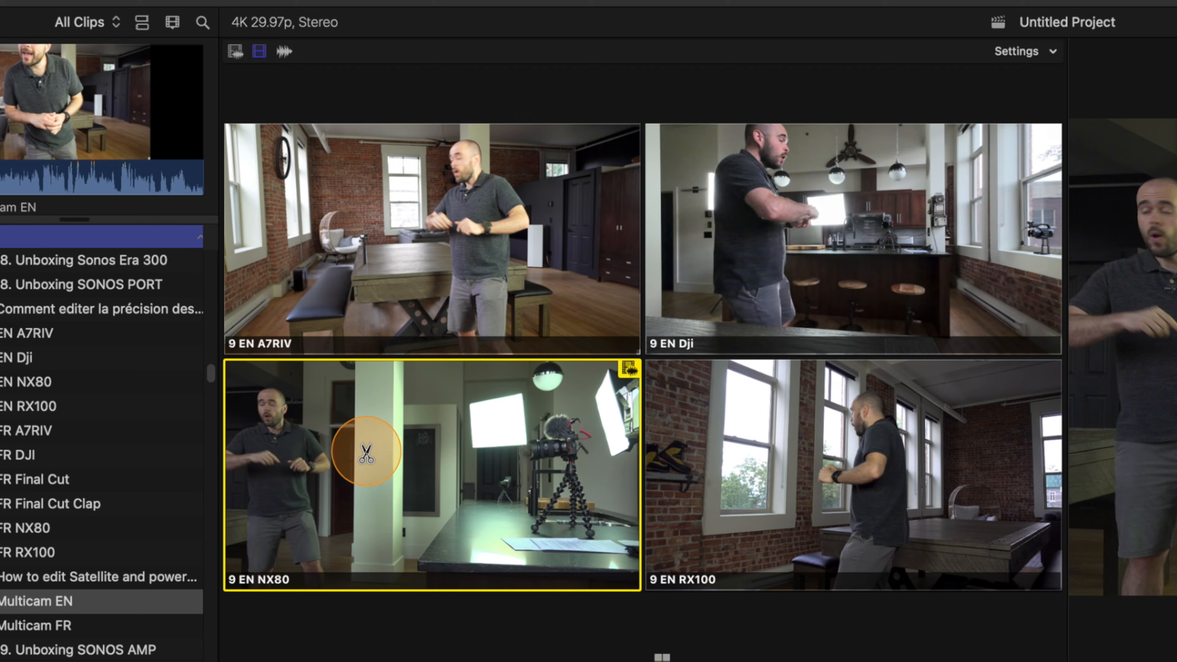
mouse_move(392, 472)
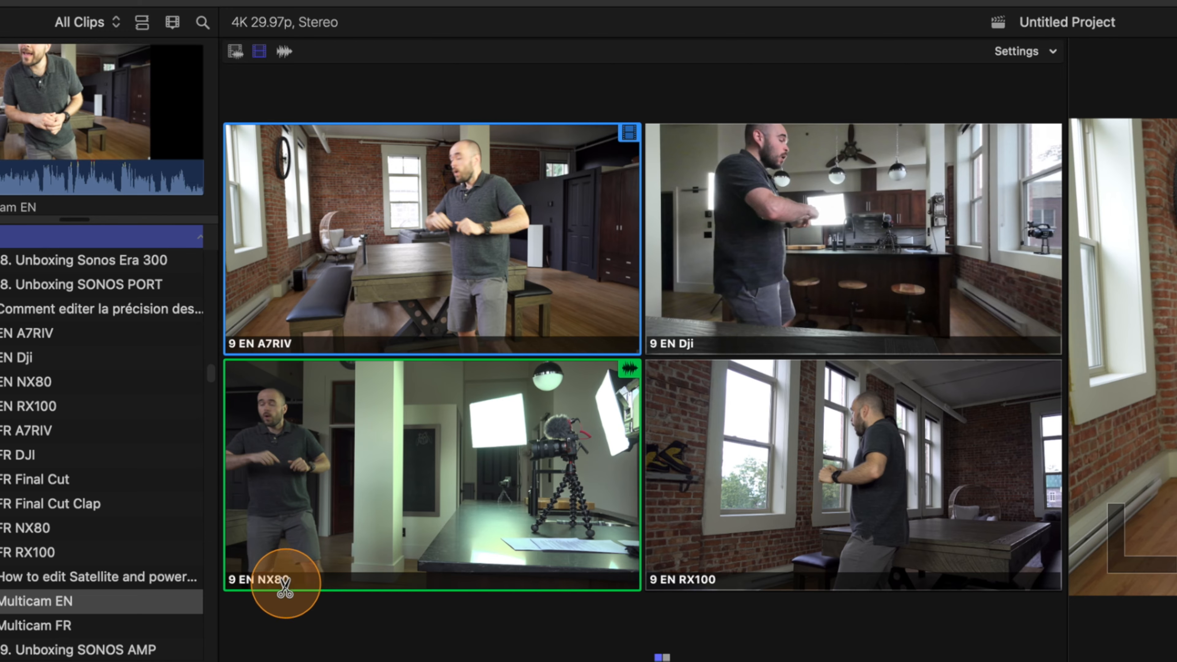
mouse_move(298, 306)
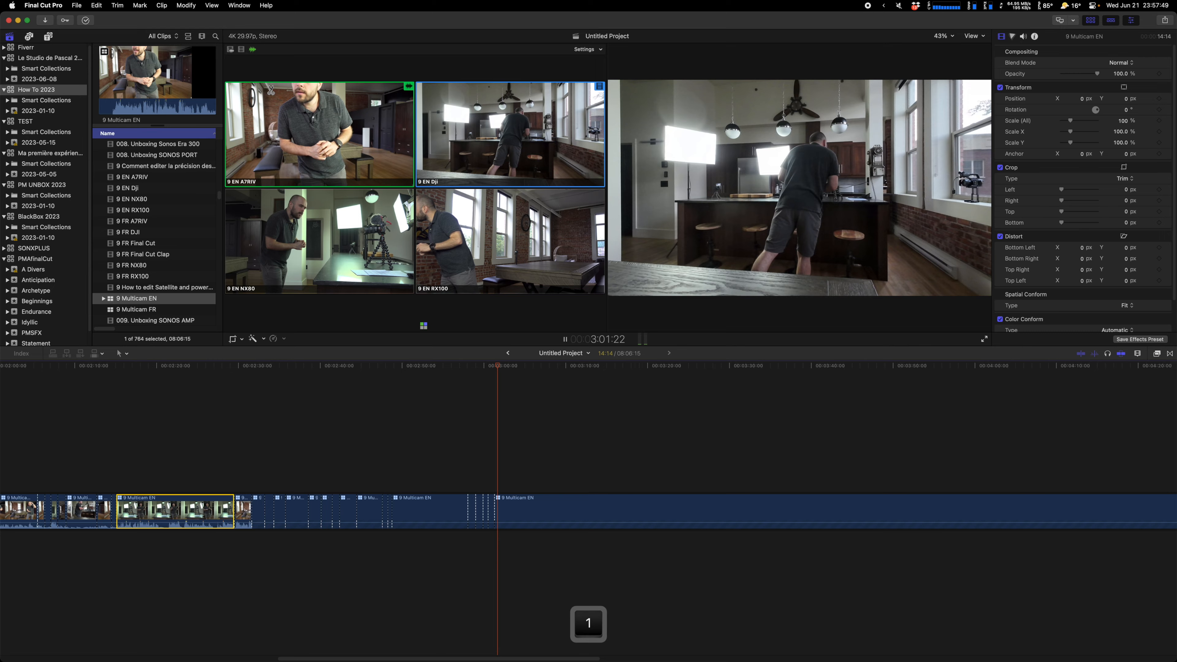
- Stop playback and switch the section's picture to the 9 EN RX100 angle
key("space")
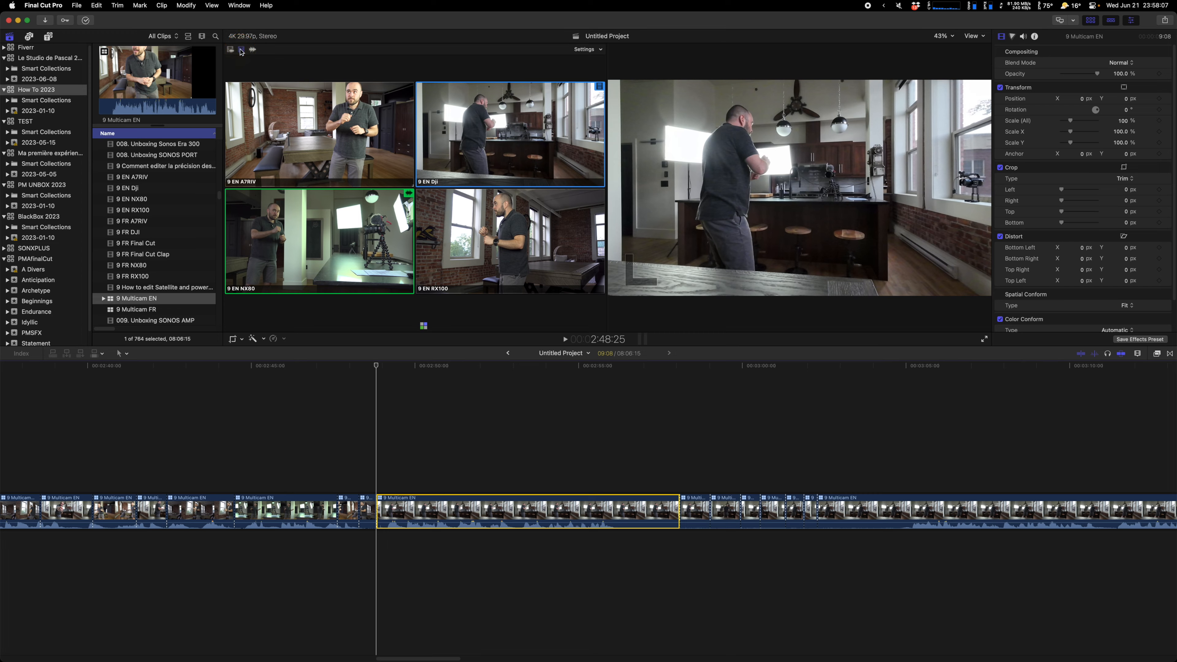
key("1")
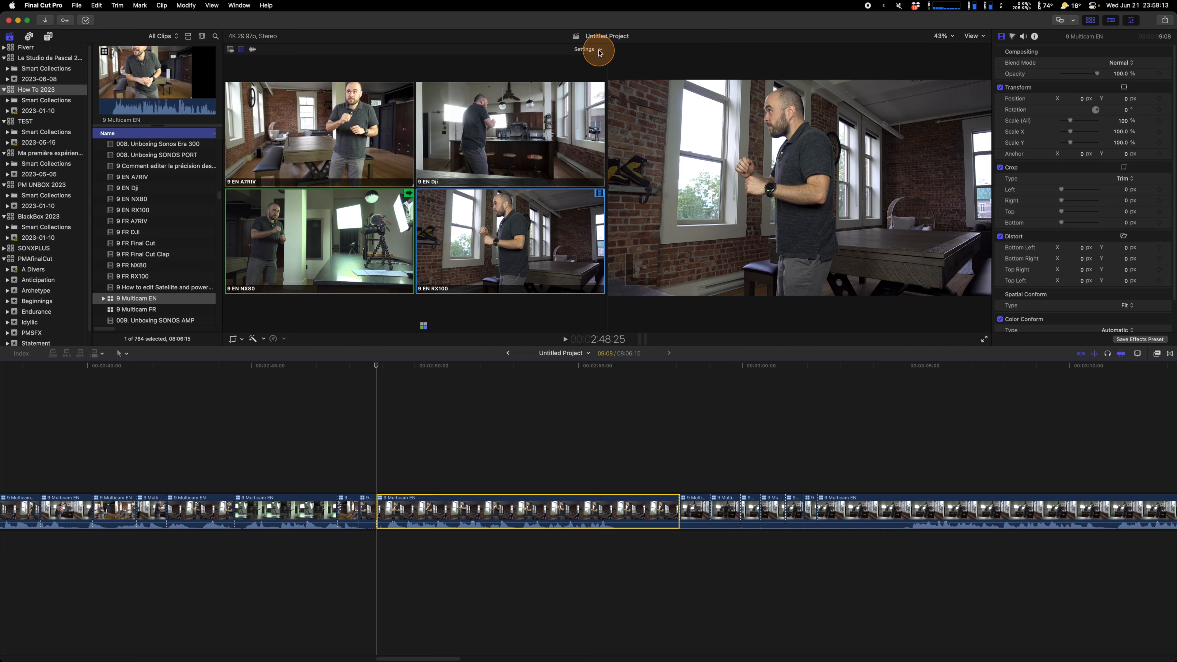
left_click(596, 49)
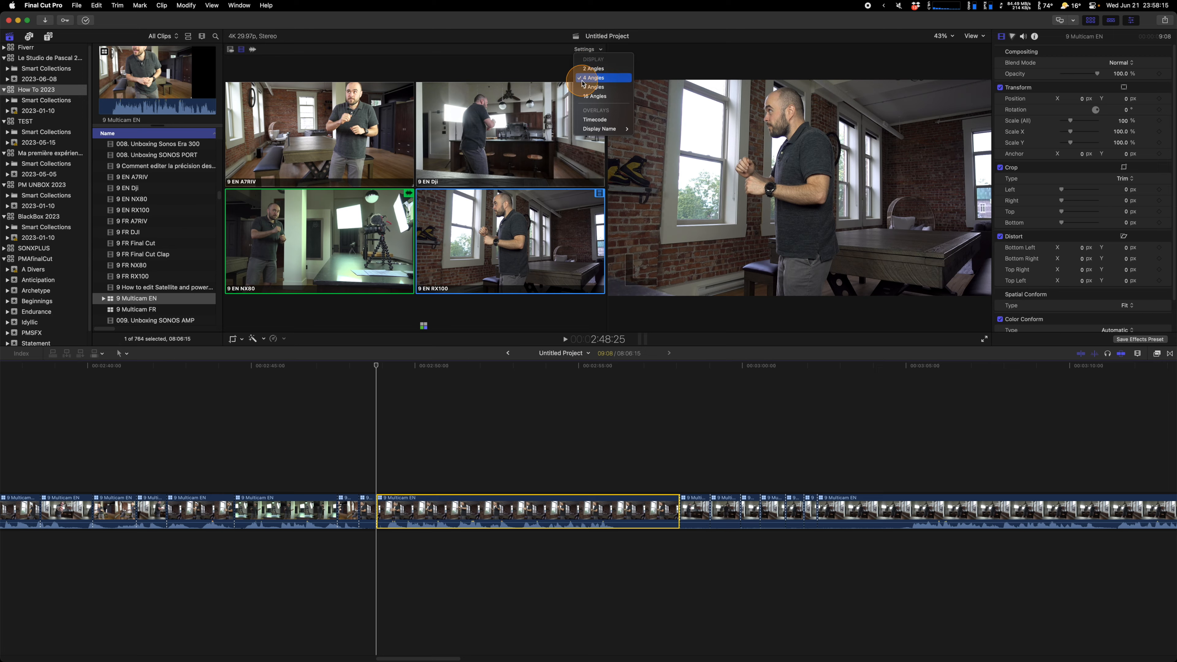
mouse_move(589, 96)
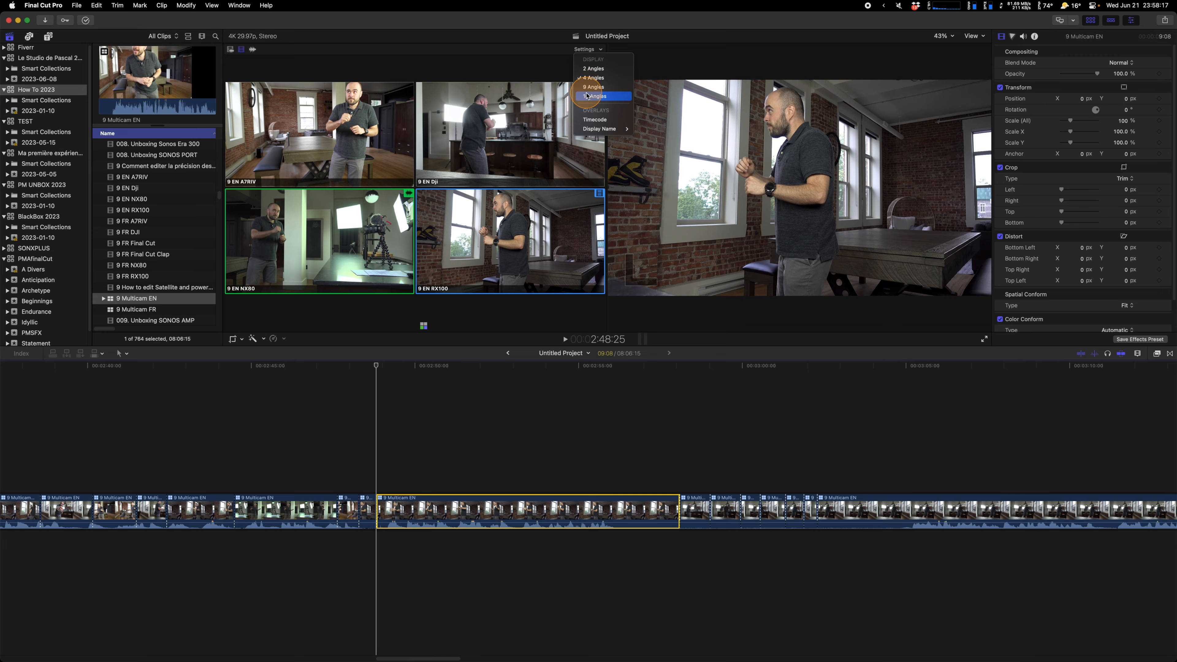
left_click(592, 96)
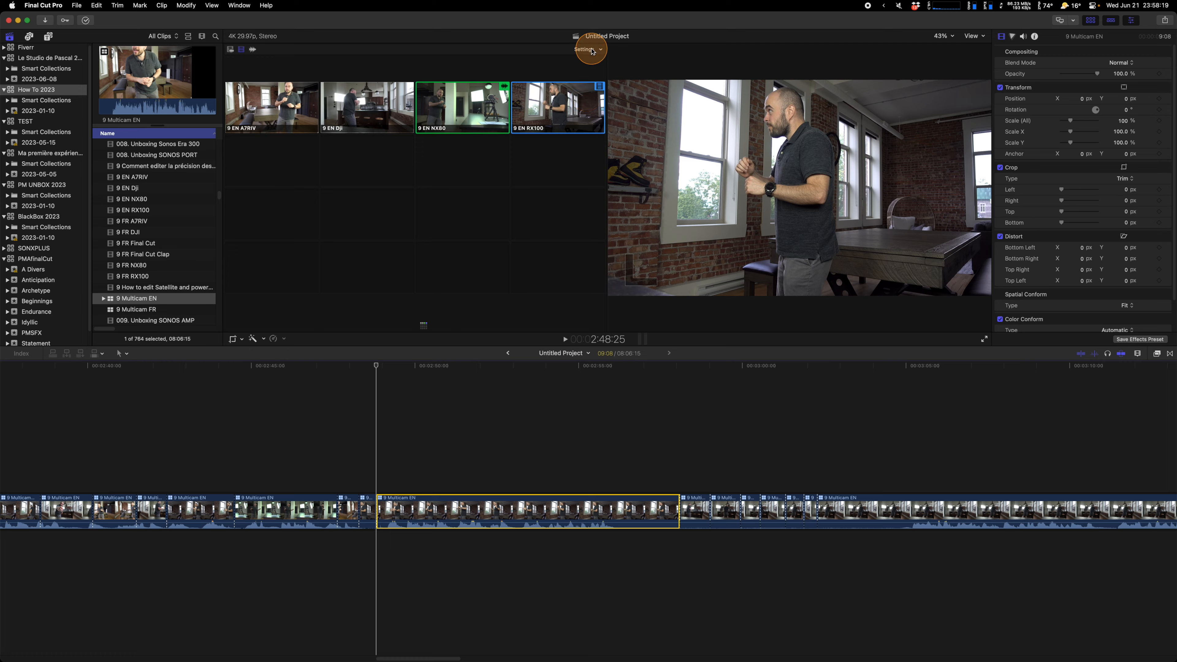
mouse_move(608, 79)
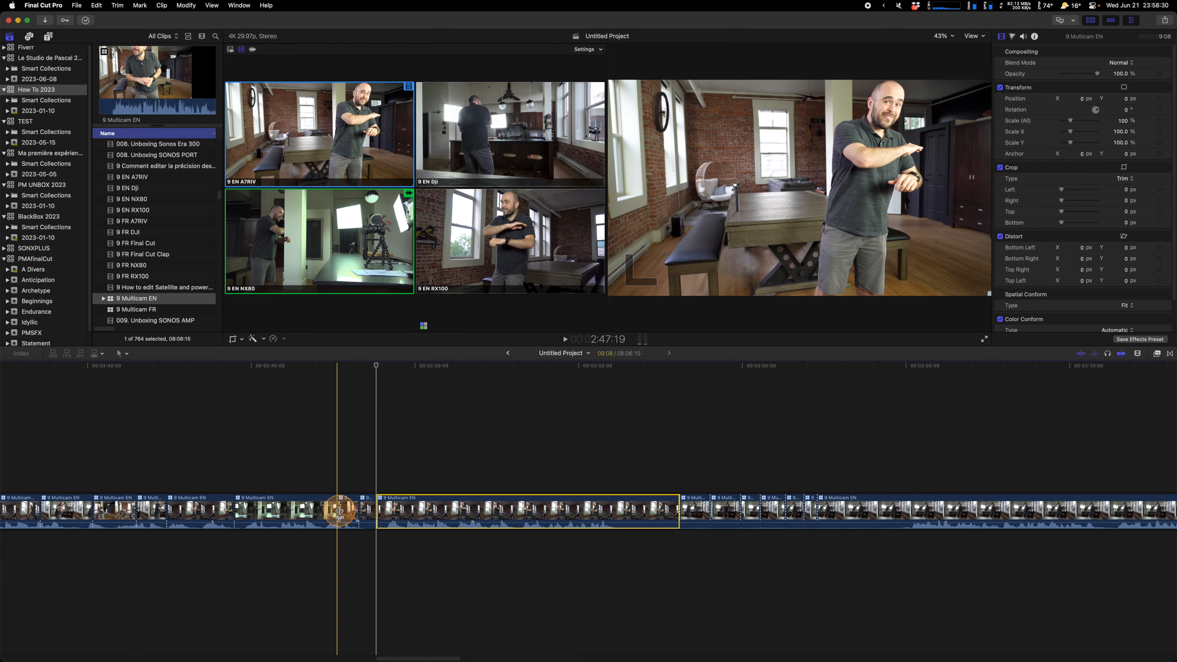
- Roll one angle cut, then blade the multicam clip at the playhead and delete a section
left_click_drag(340, 511, 318, 516)
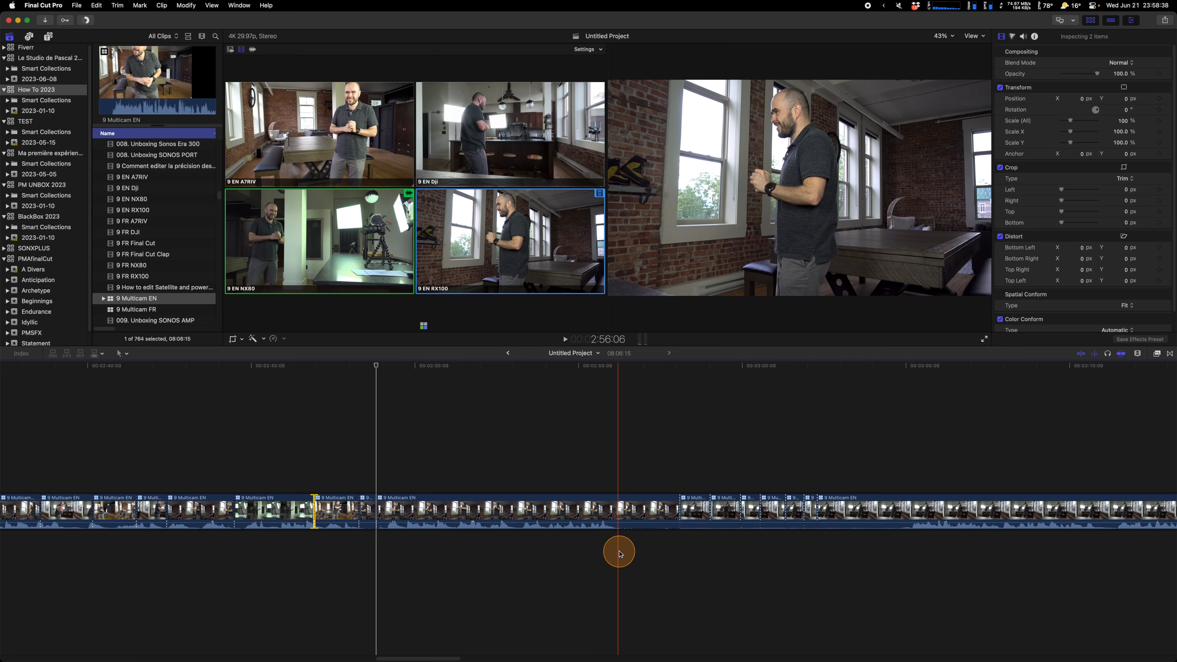
left_click(619, 527)
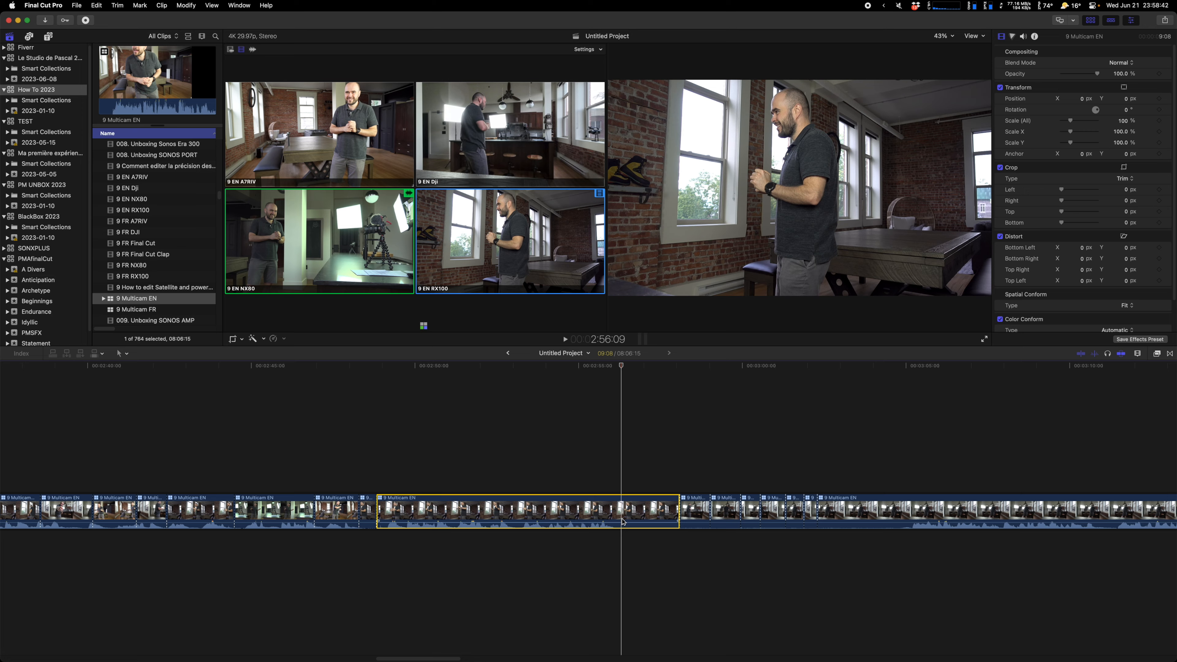
key("cmd+b")
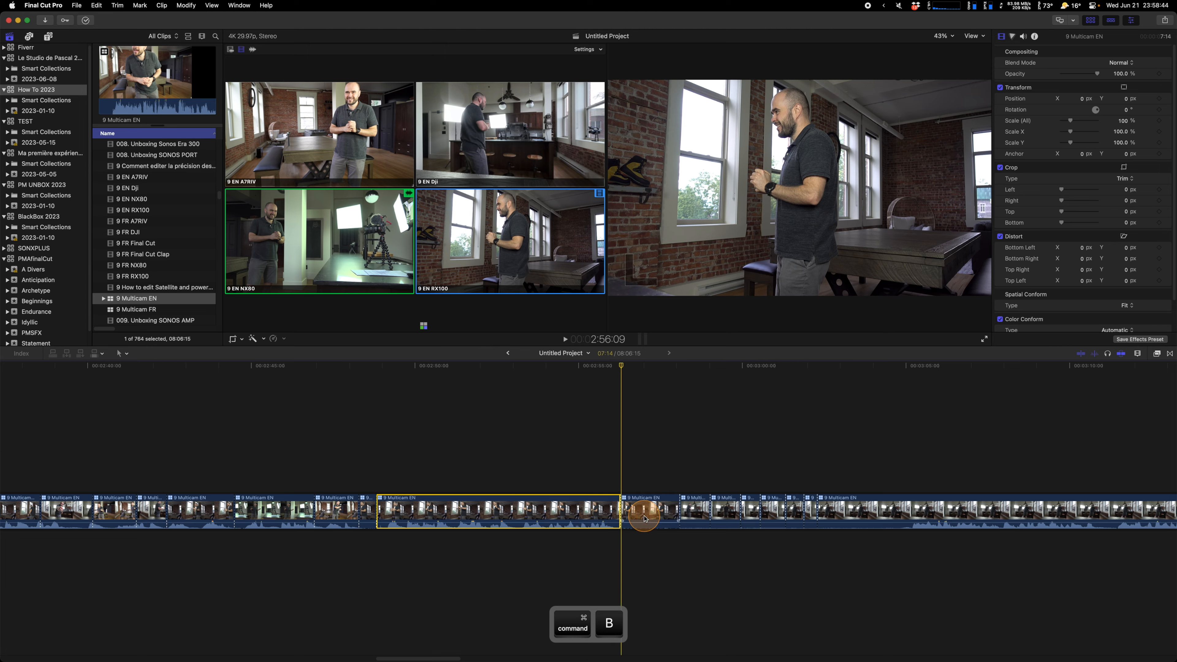
key("backspace")
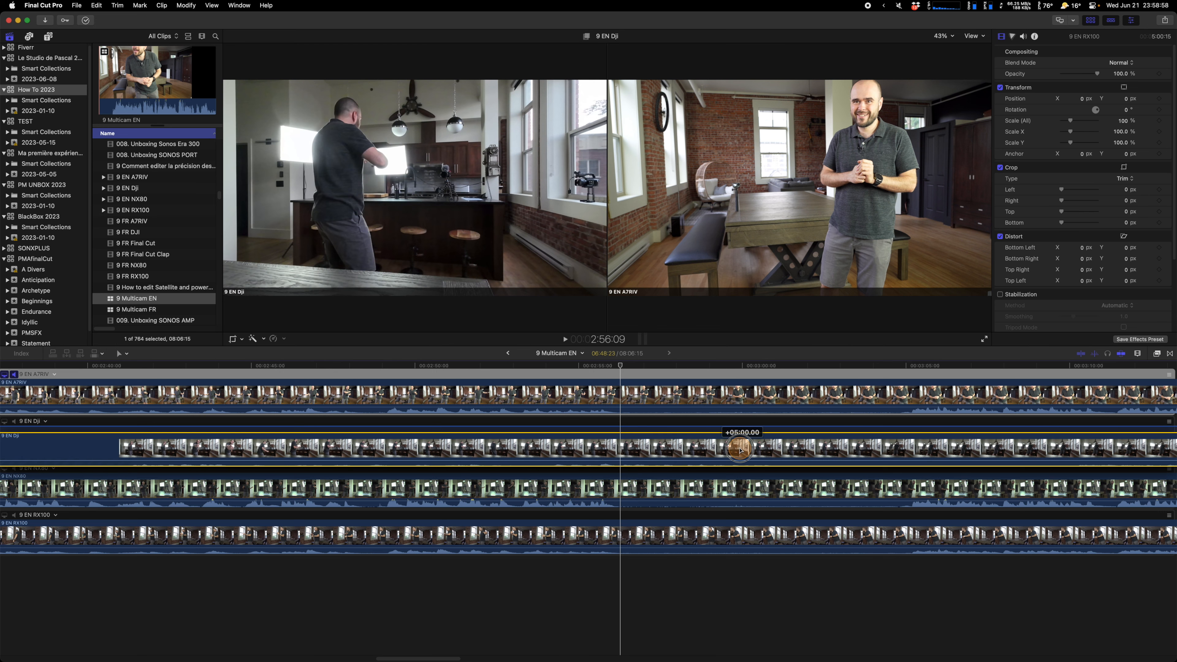
- Shift the 9 EN Dji angle in the Angle Editor to resync it, reaching a +3:14 offset
left_click_drag(739, 447, 627, 439)
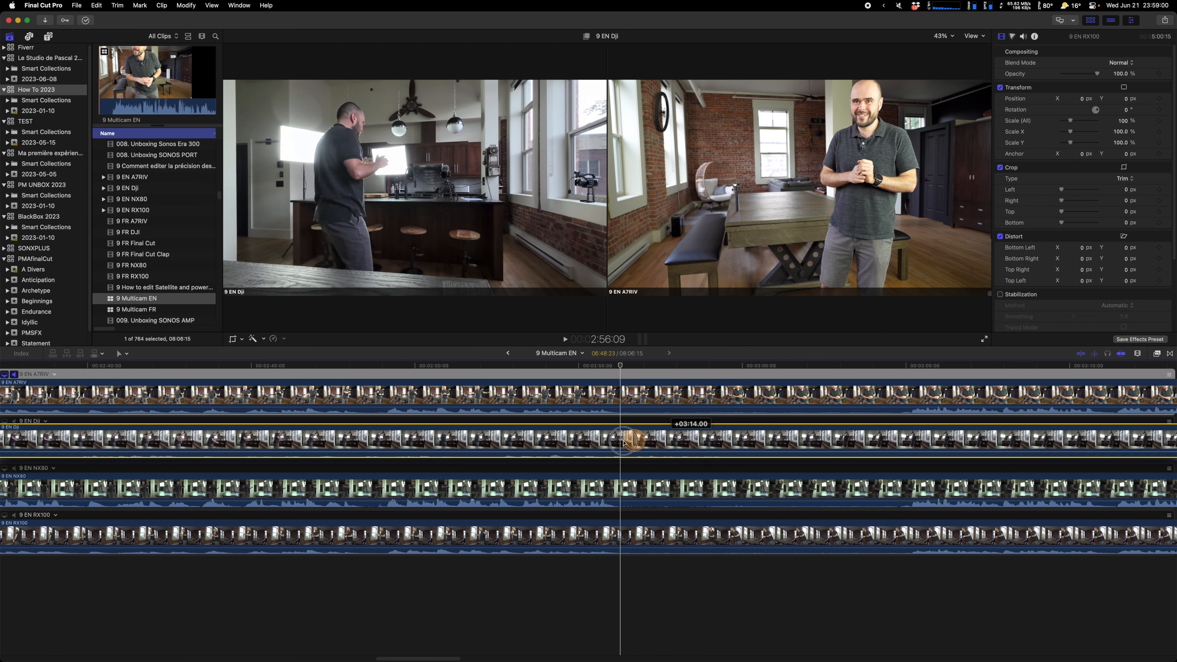